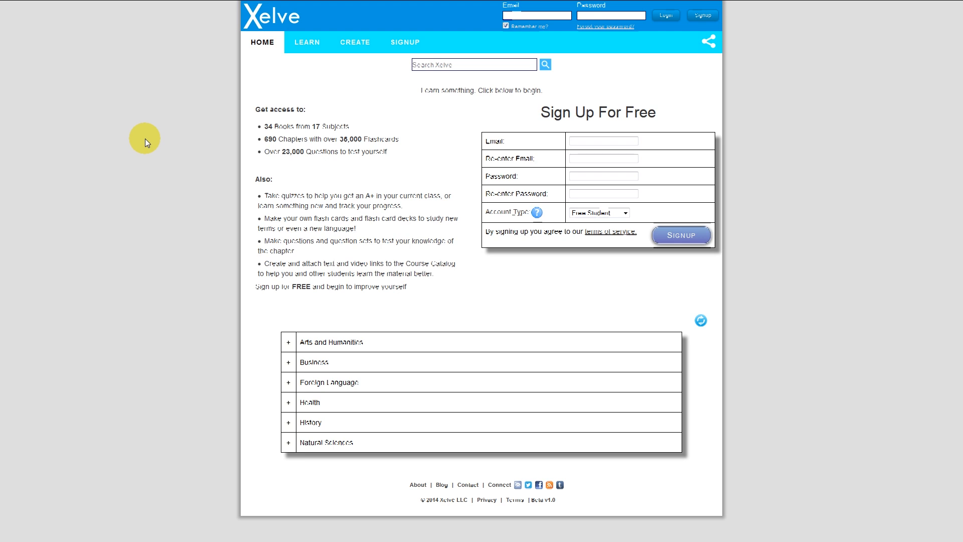
mouse_move(169, 317)
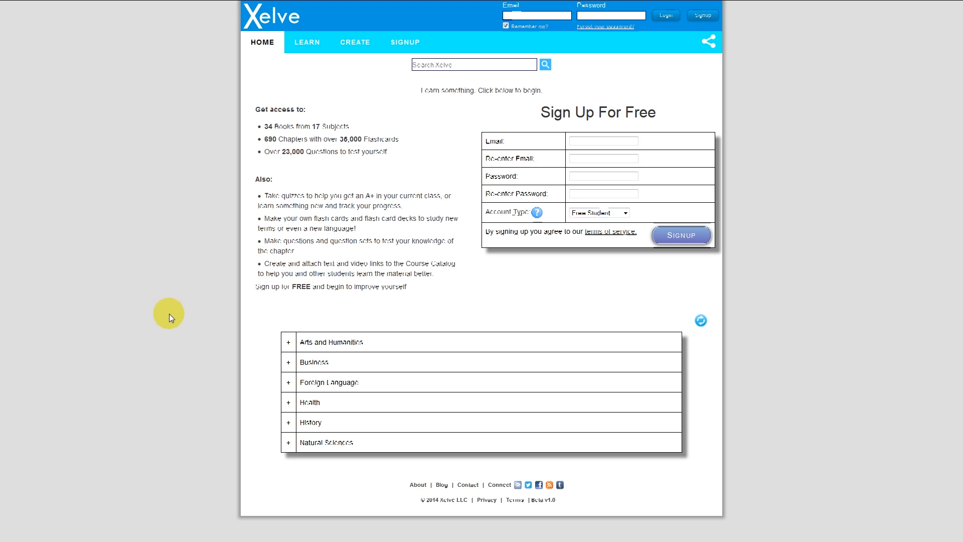
mouse_move(245, 72)
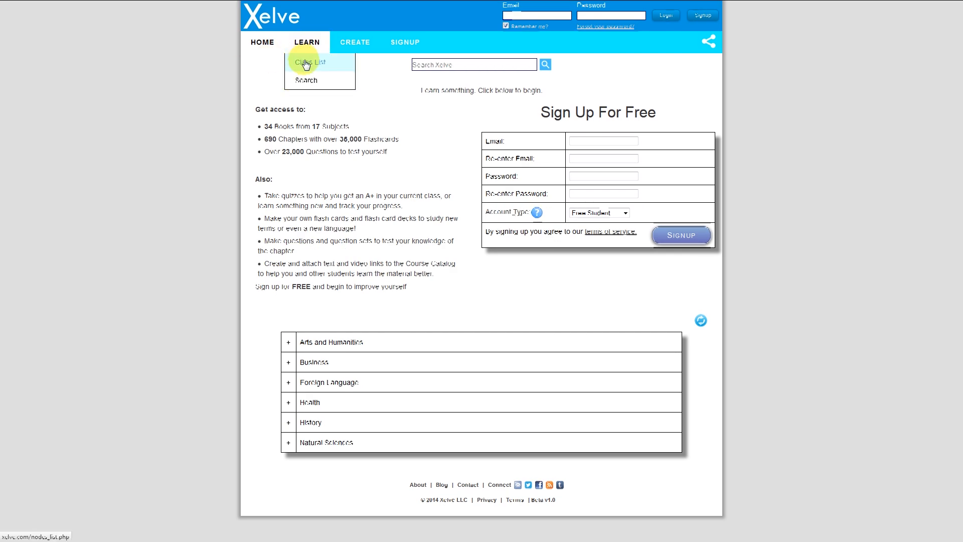
mouse_move(345, 73)
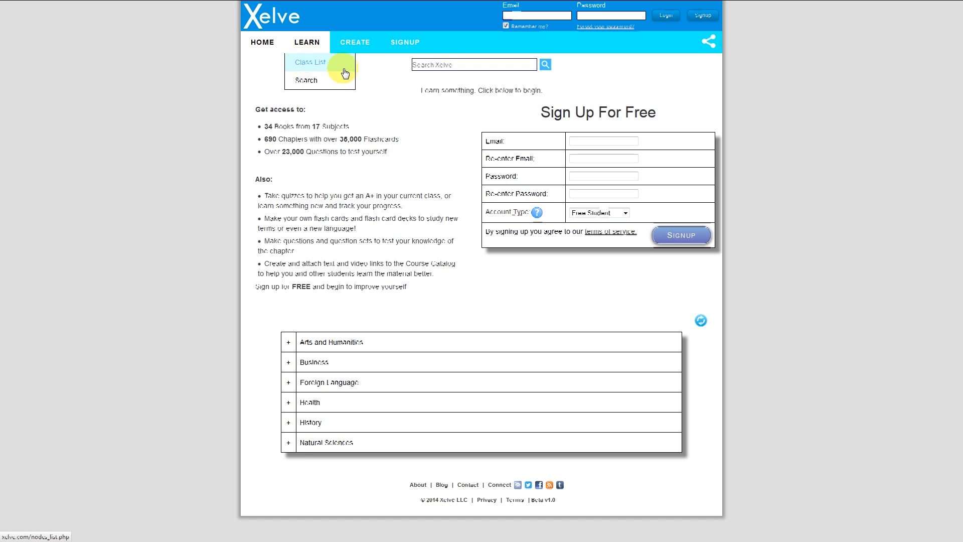
Step: Search for 'art history' and open the Art History book's chapter list
left_click(473, 65)
type("art histor")
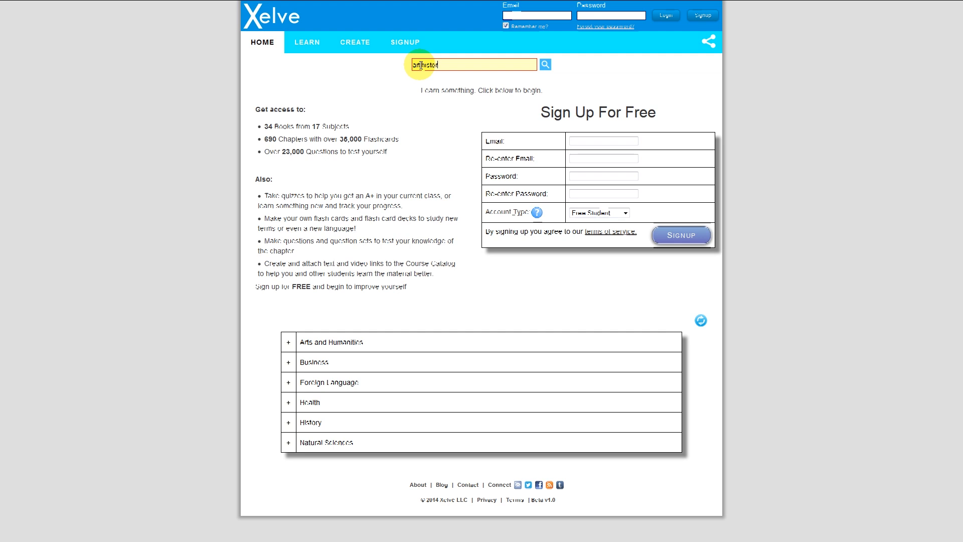
left_click(545, 65)
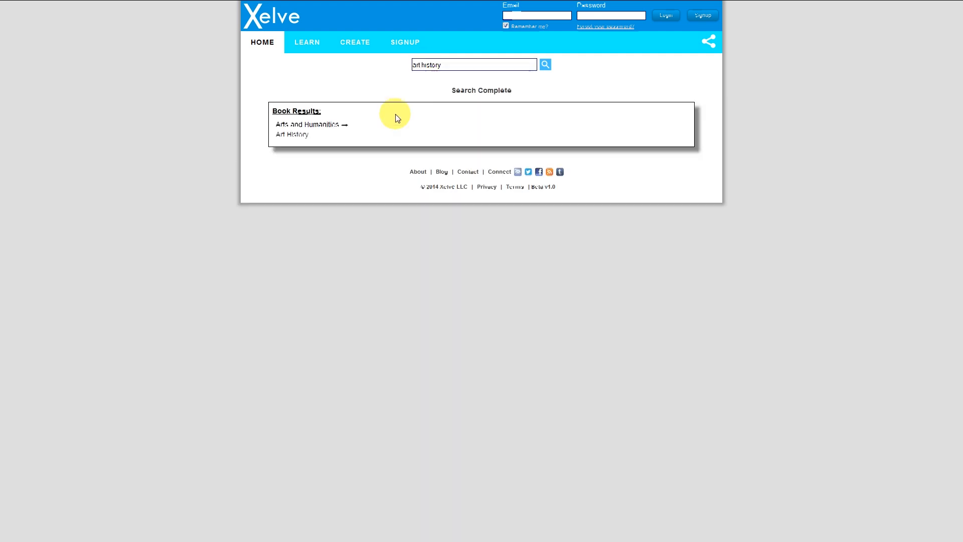
left_click(293, 135)
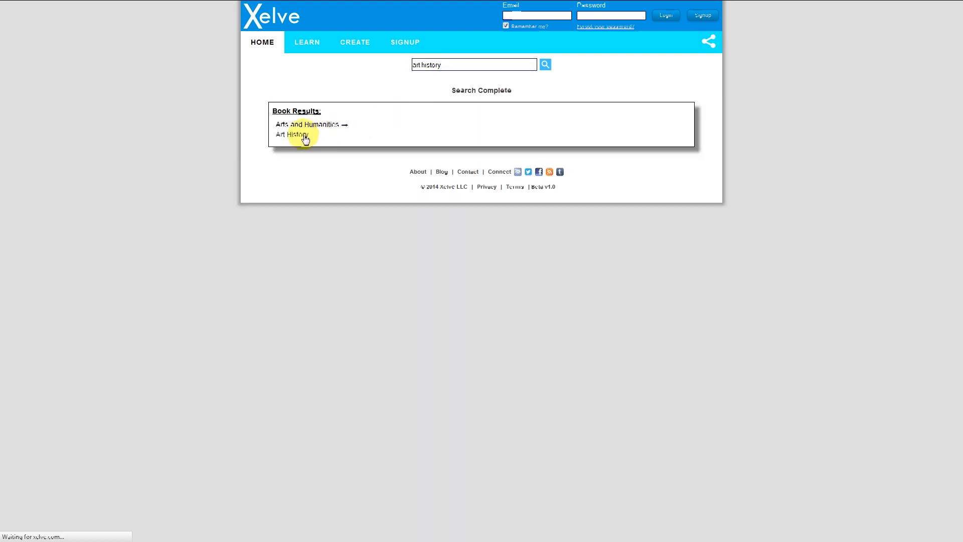
left_click(293, 134)
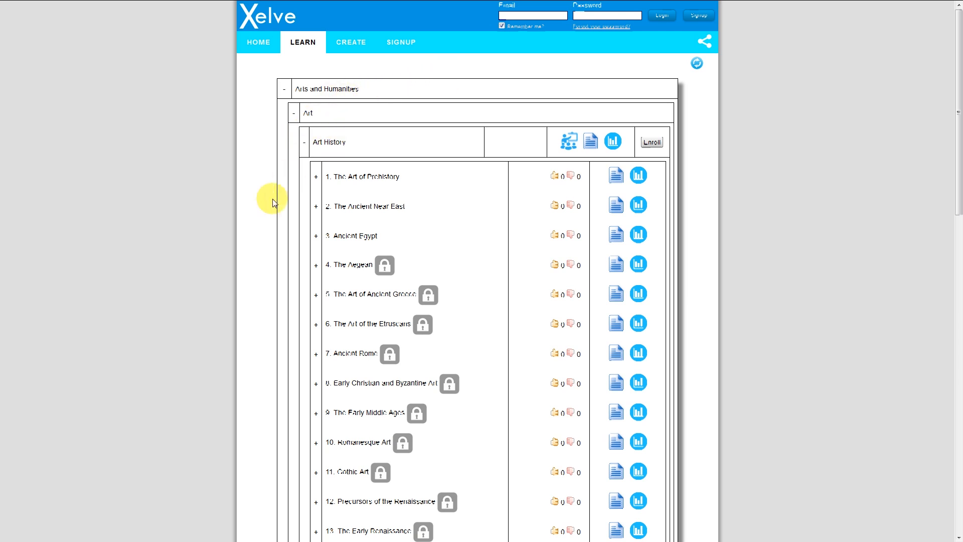
scroll("down", 3)
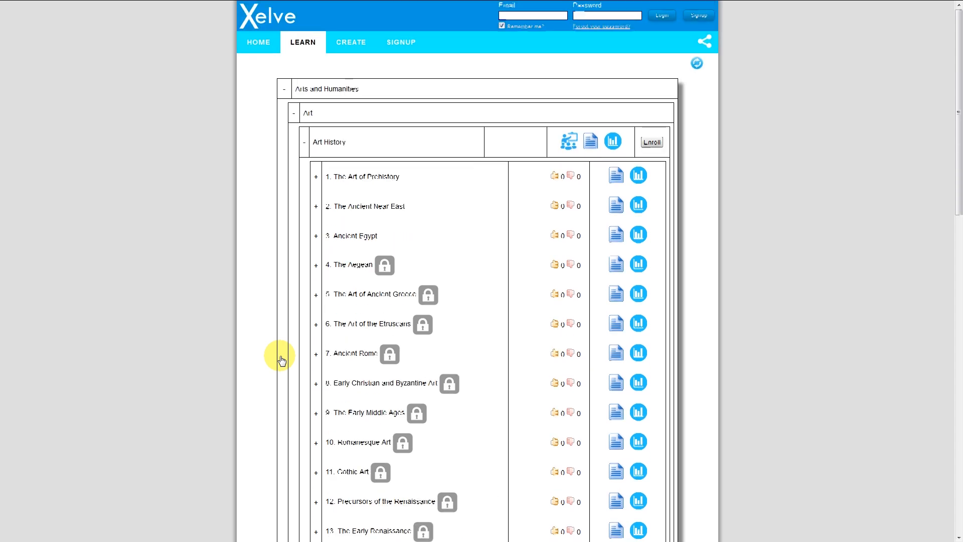
mouse_move(697, 63)
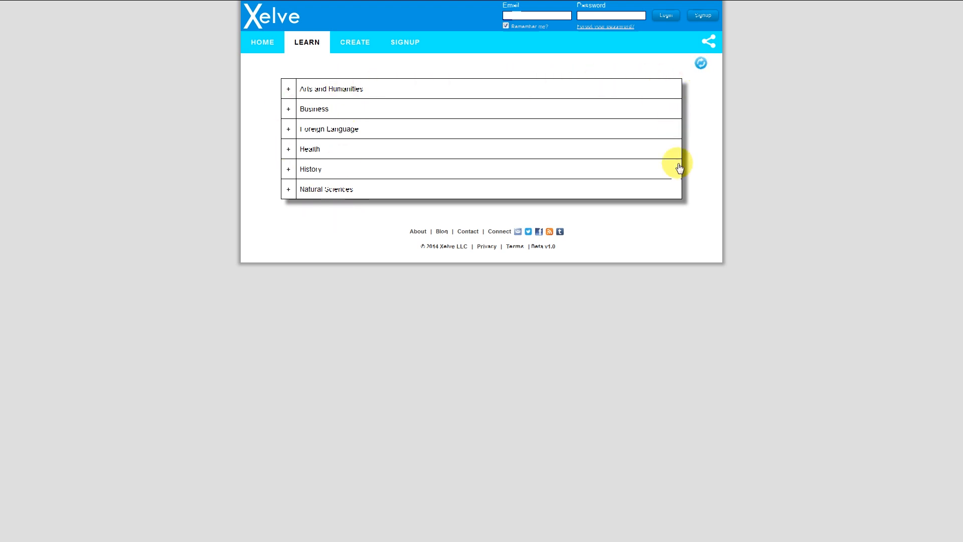
mouse_move(416, 188)
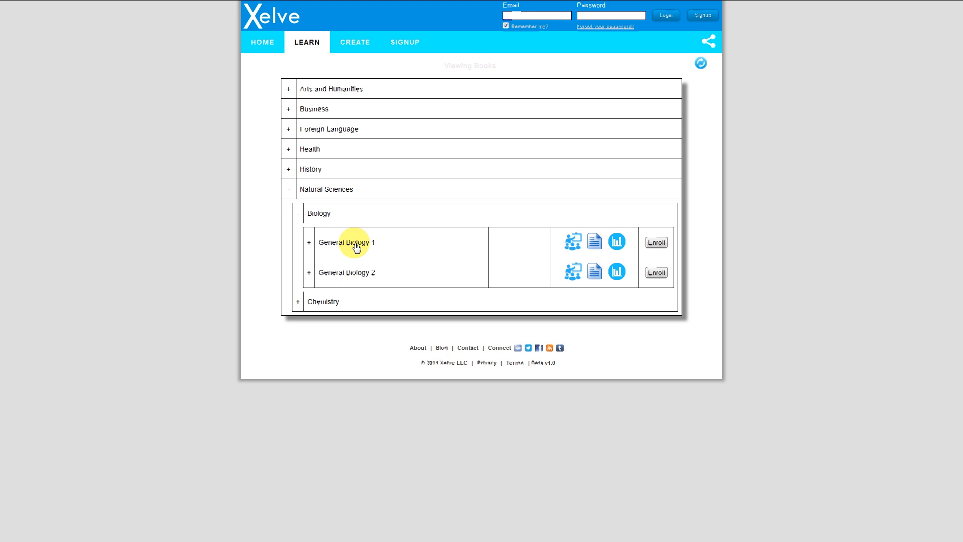
mouse_move(397, 247)
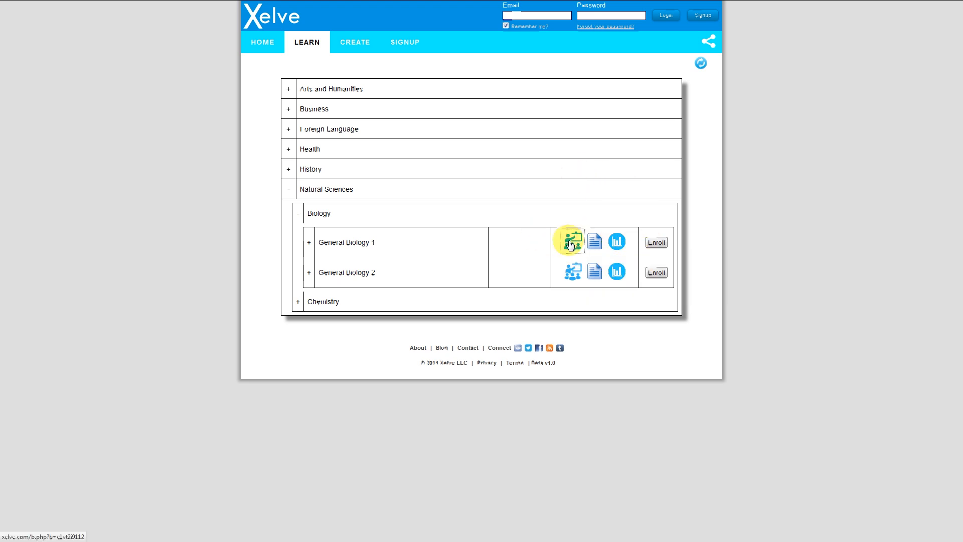
left_click(570, 240)
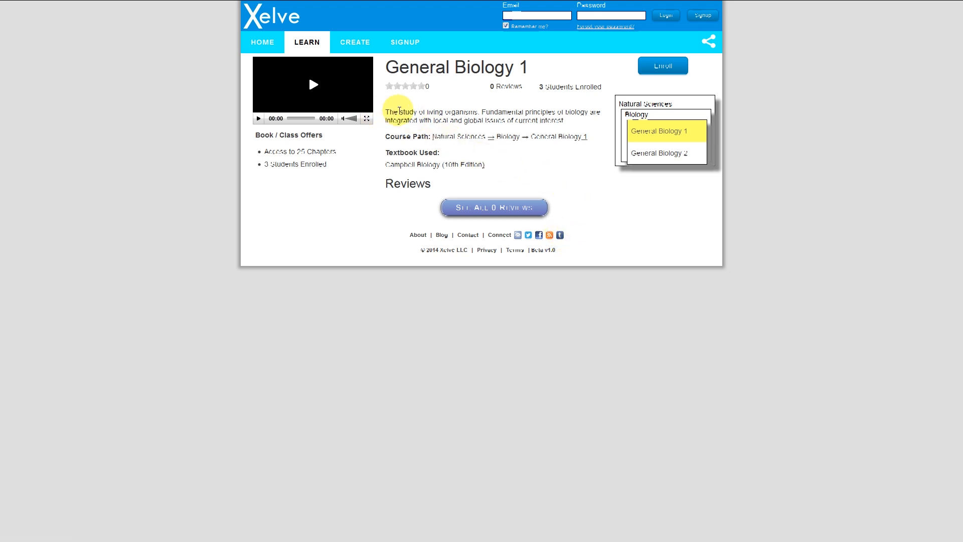
mouse_move(517, 164)
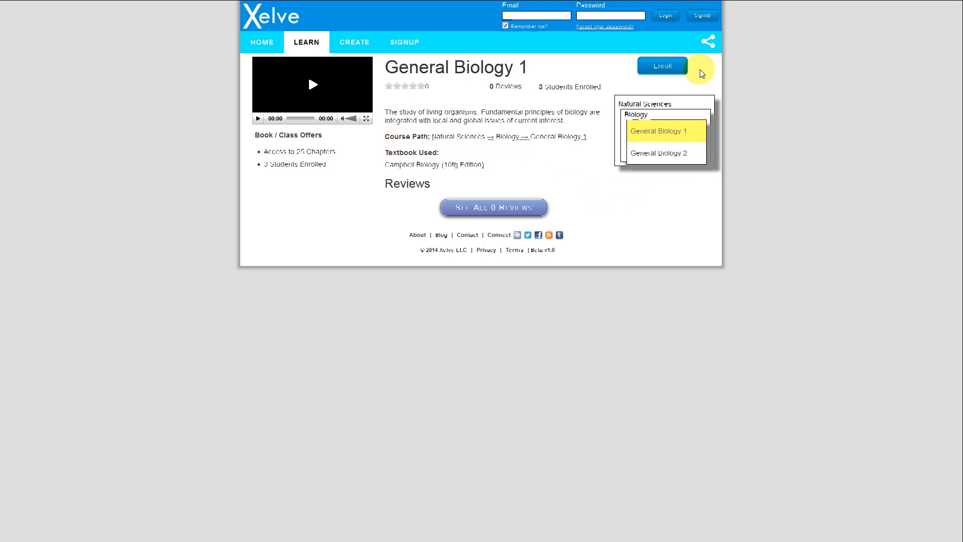
mouse_move(641, 211)
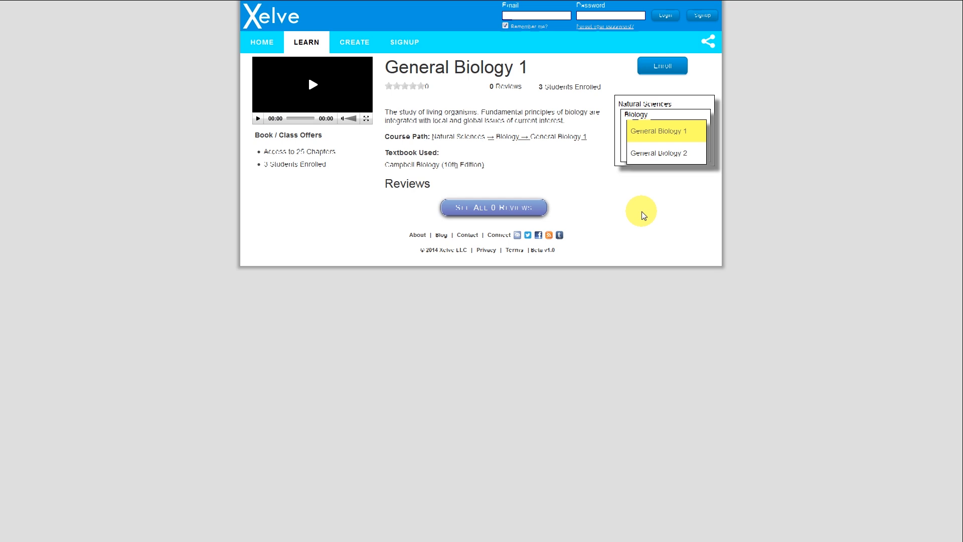
mouse_move(632, 217)
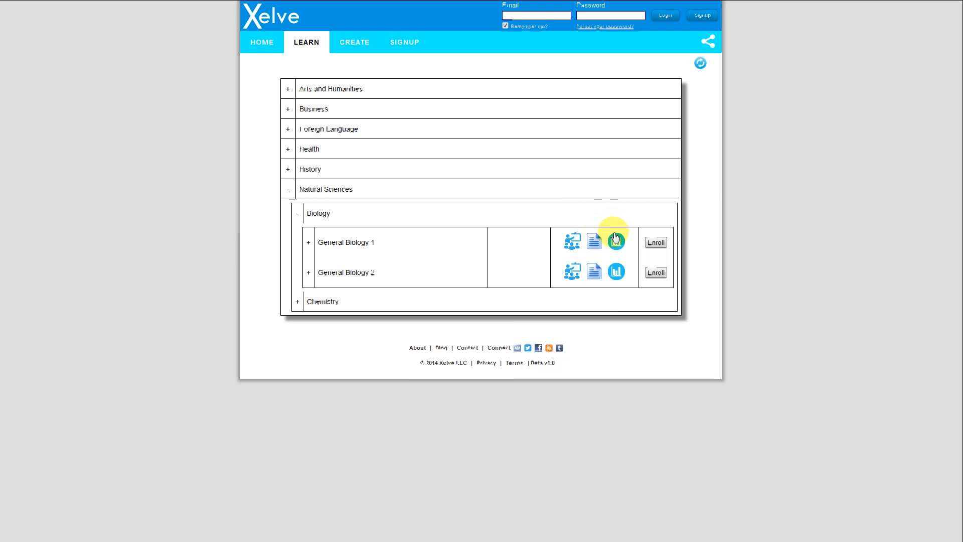
Step: View General Biology 1's statistics and scroll to its Introduction chapter resources
left_click(616, 241)
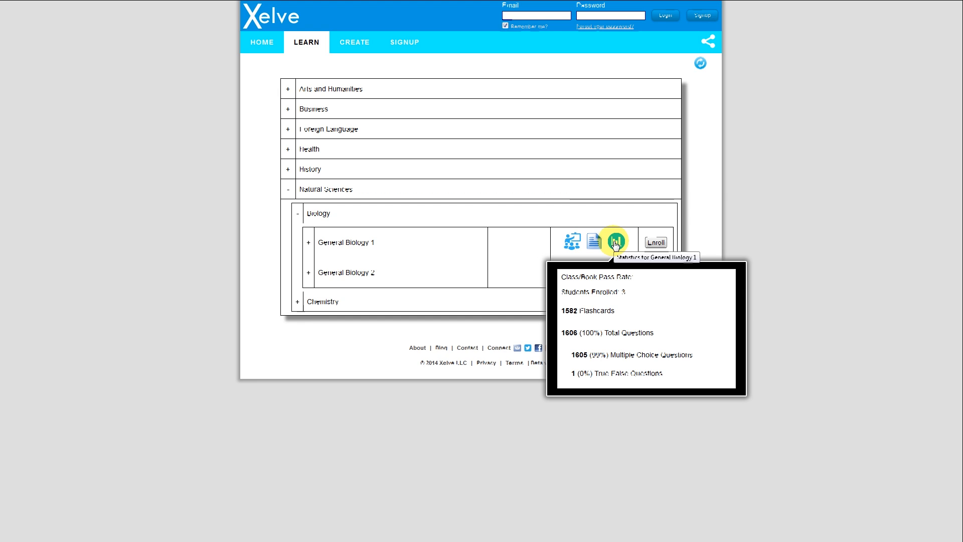
mouse_move(368, 244)
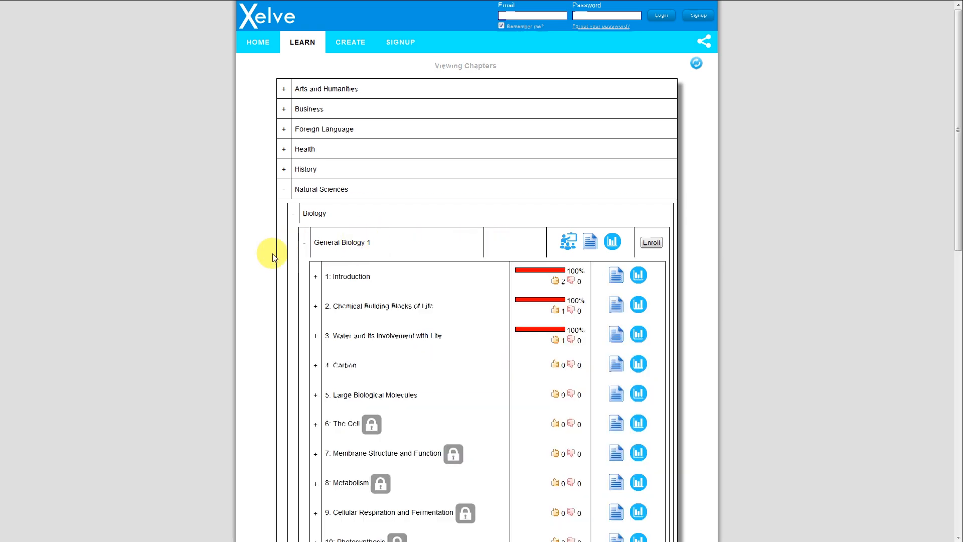
scroll("down", 3)
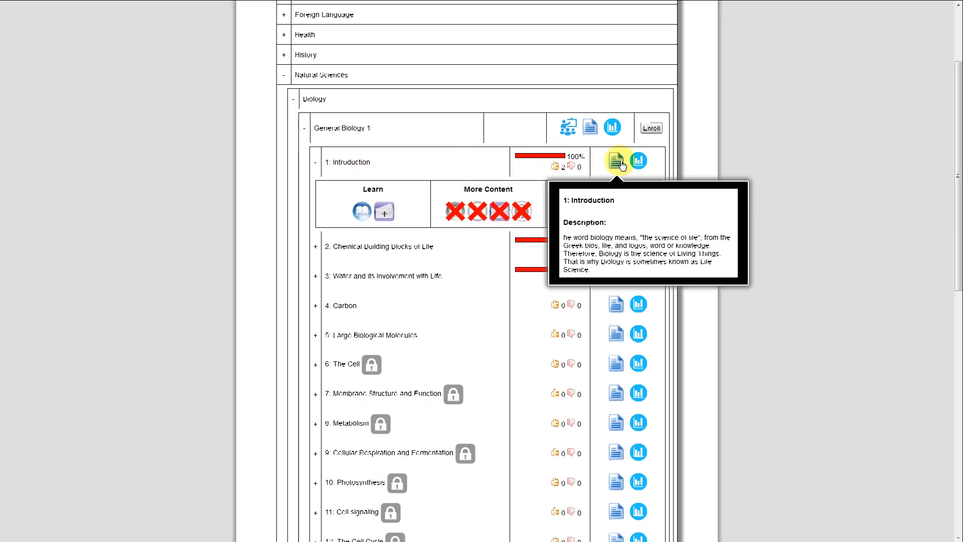
mouse_move(639, 162)
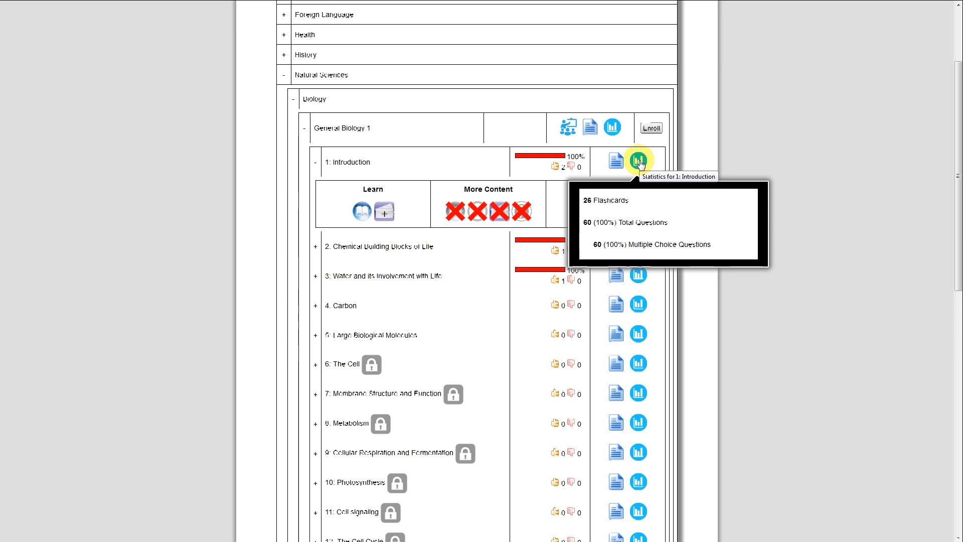
mouse_move(699, 166)
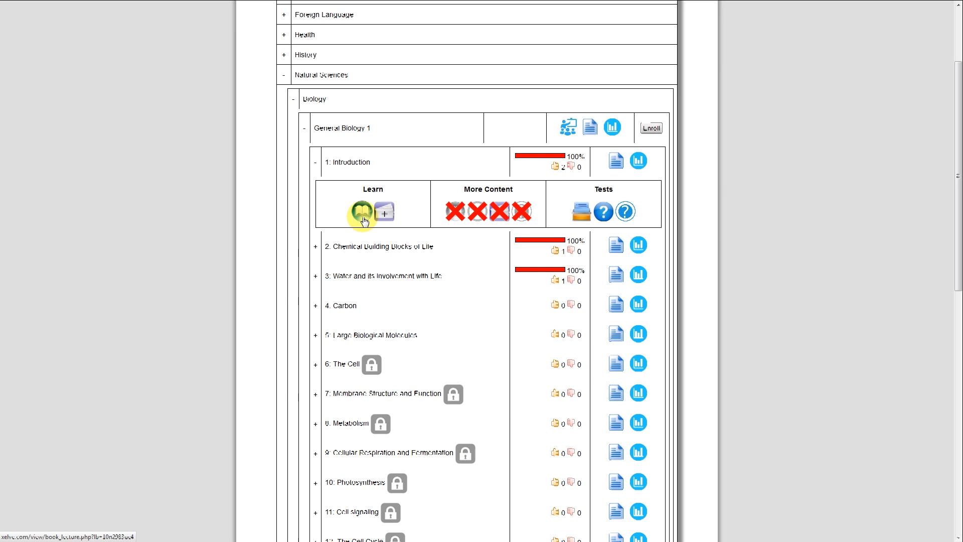
left_click(360, 211)
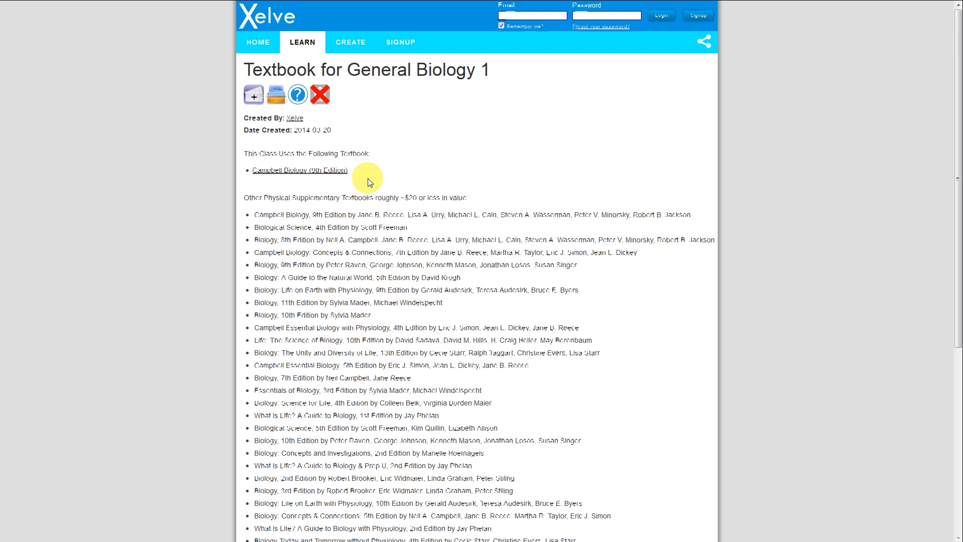
scroll("down", 3)
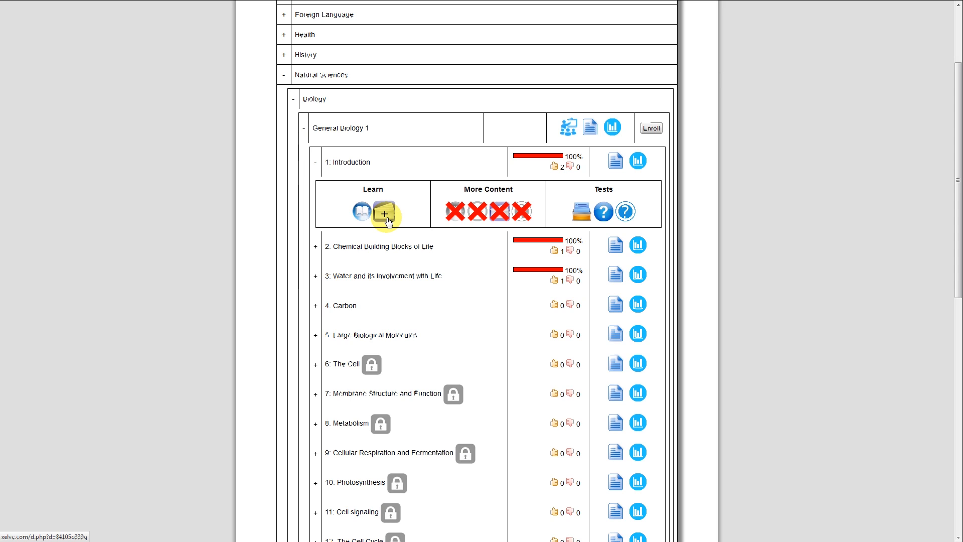
Step: Open the Introduction flashcard deck at question 1 of 26, 'adaptive radiation'
left_click(381, 212)
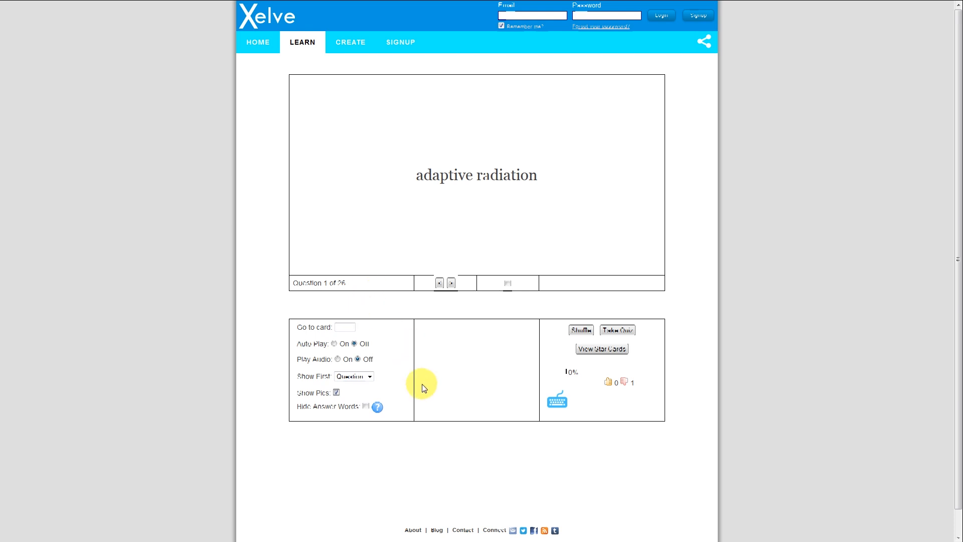
mouse_move(424, 388)
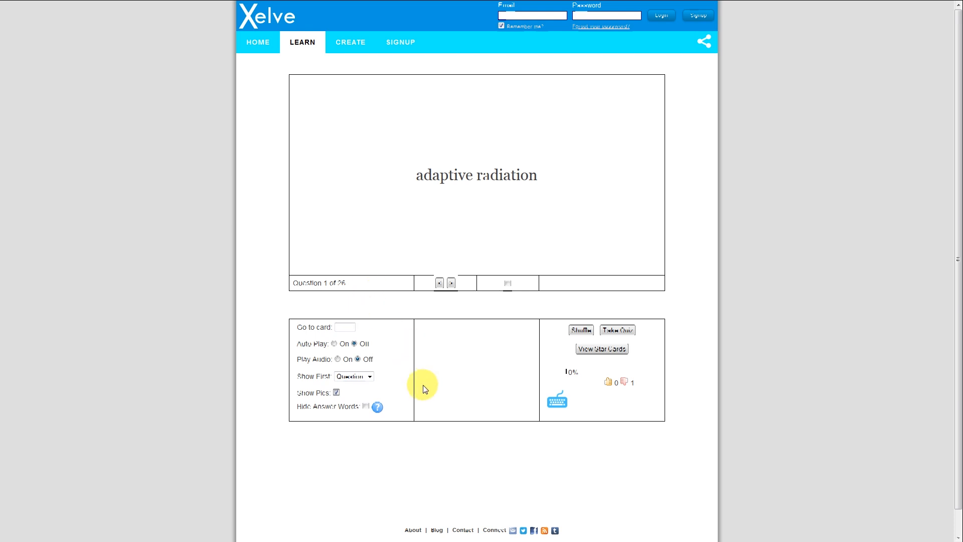
mouse_move(456, 238)
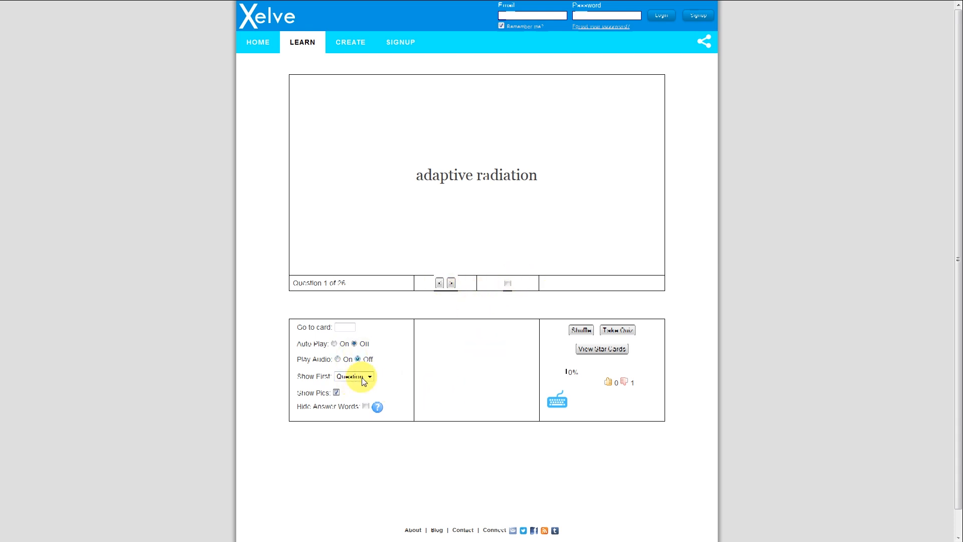
mouse_move(452, 364)
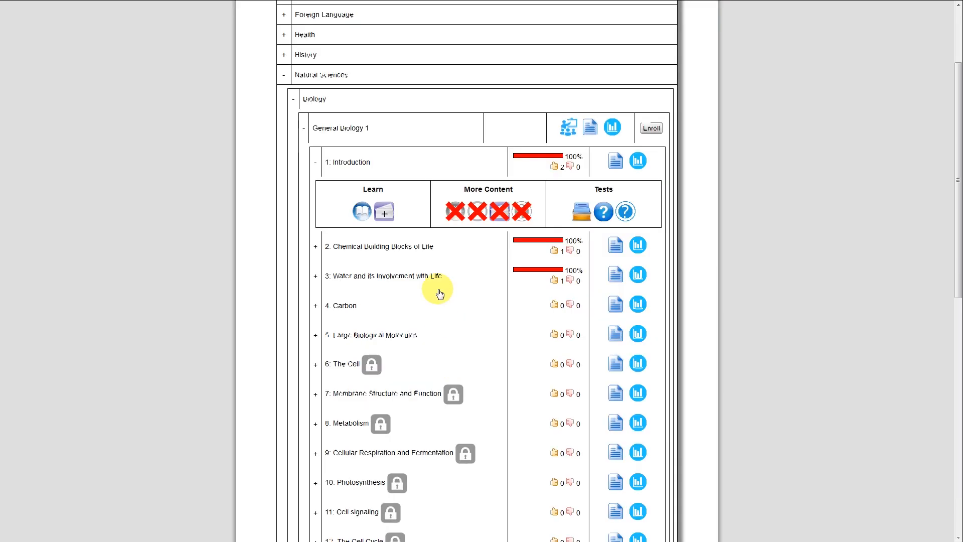
mouse_move(452, 194)
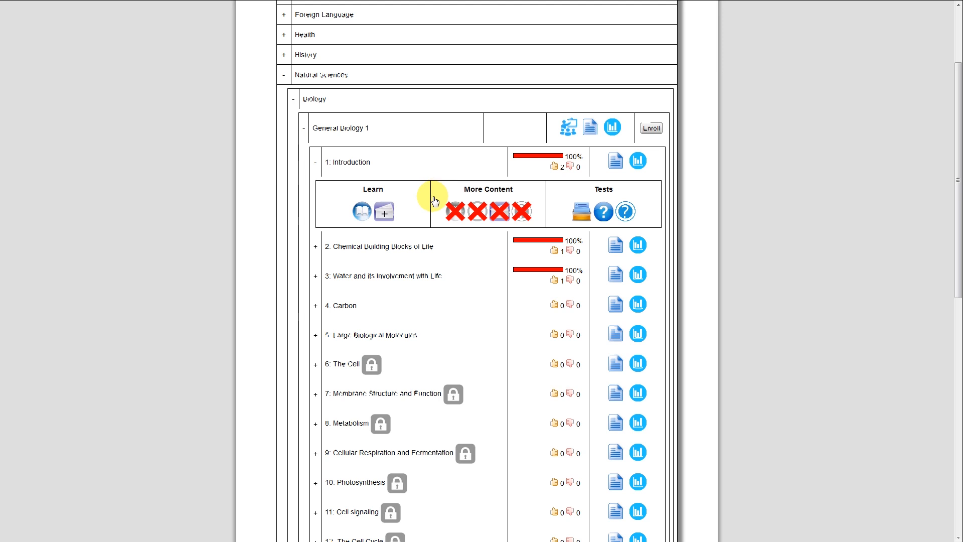
mouse_move(441, 208)
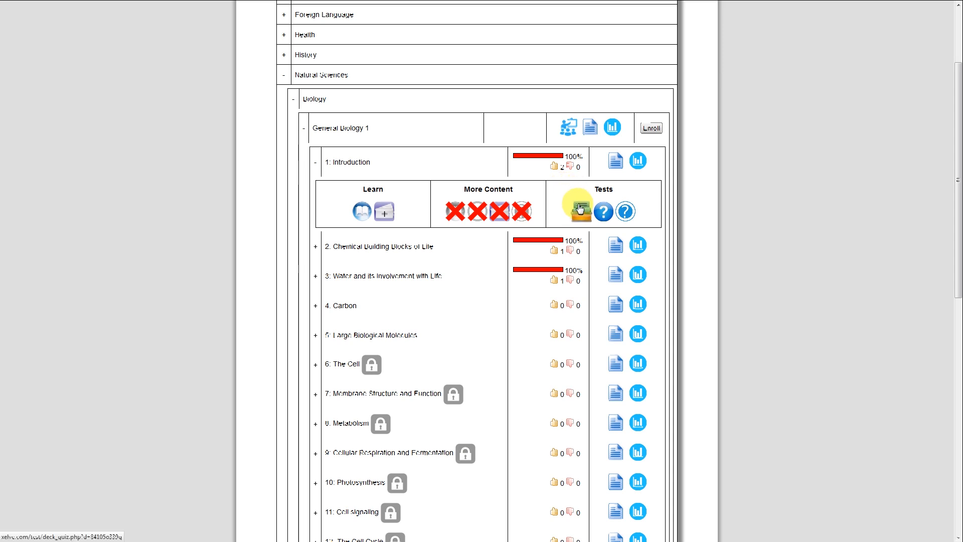
left_click(602, 212)
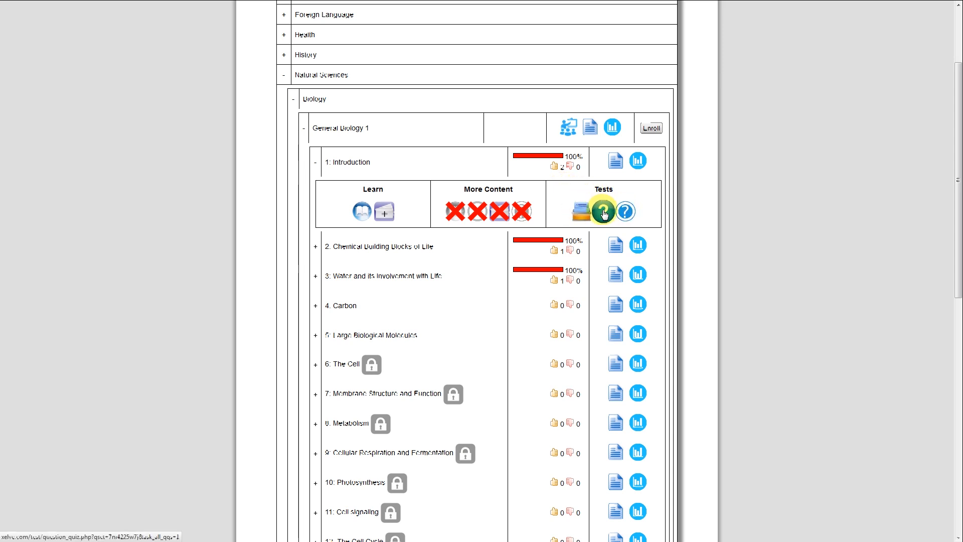
mouse_move(637, 162)
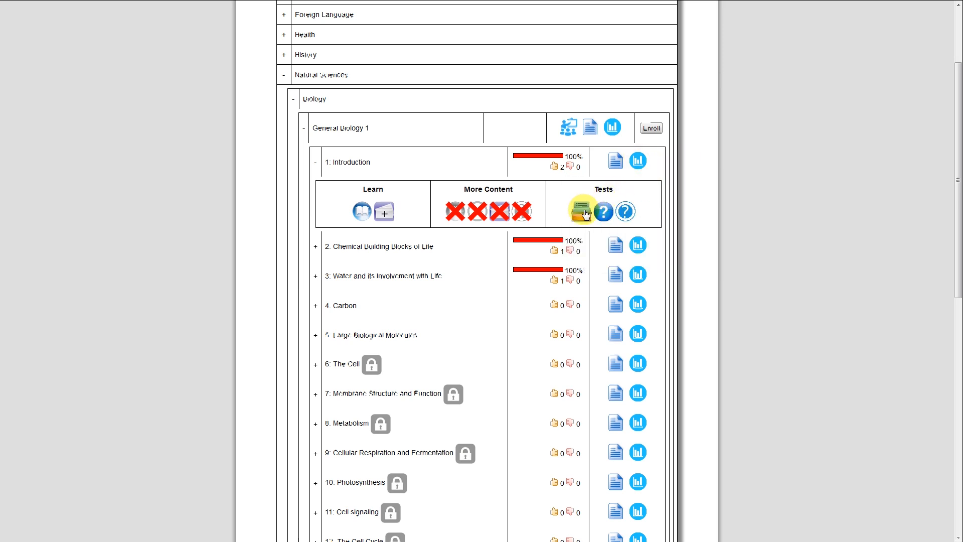
mouse_move(581, 211)
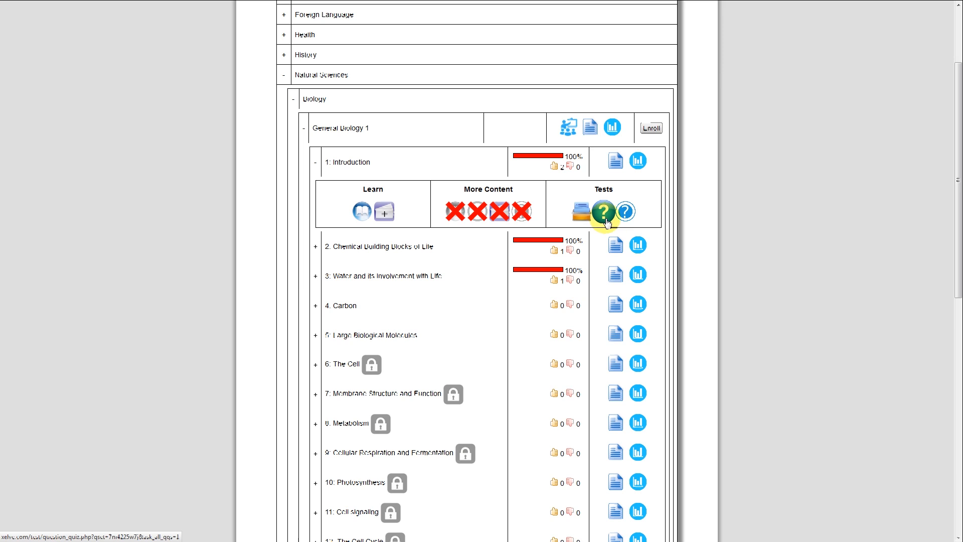
mouse_move(627, 211)
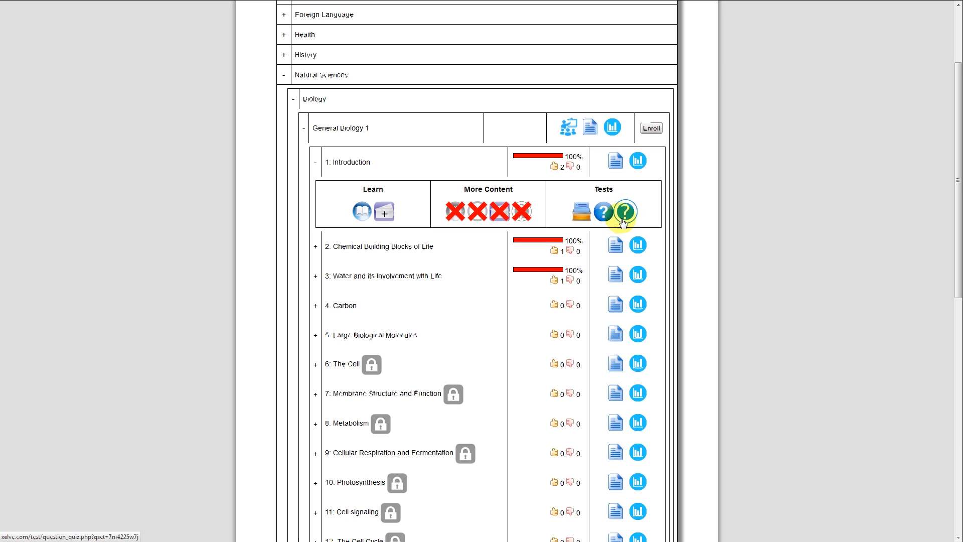
mouse_move(411, 362)
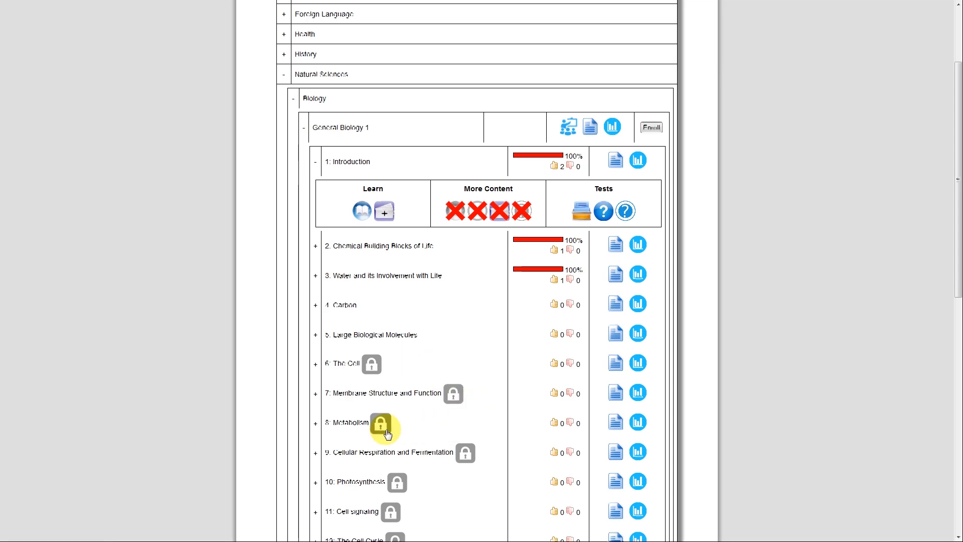
mouse_move(462, 453)
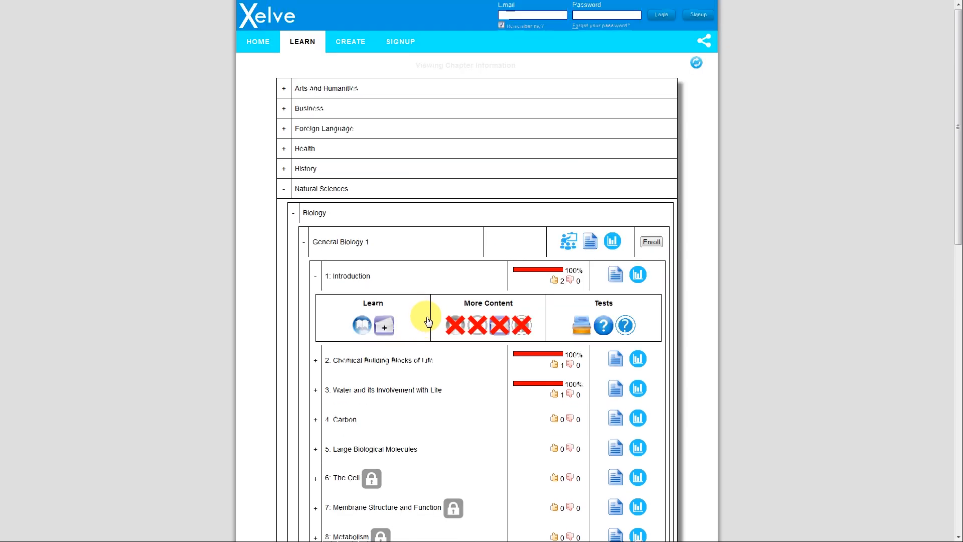
mouse_move(549, 292)
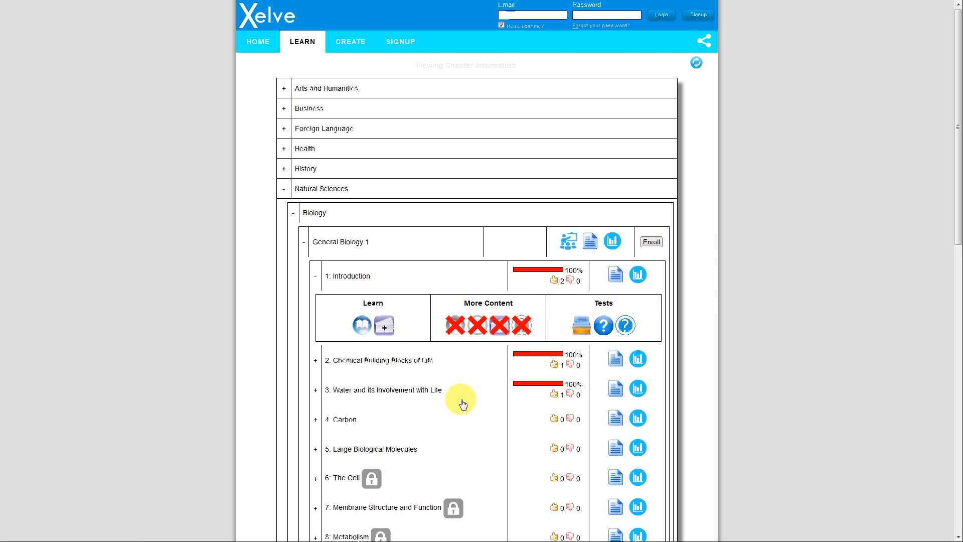
mouse_move(402, 304)
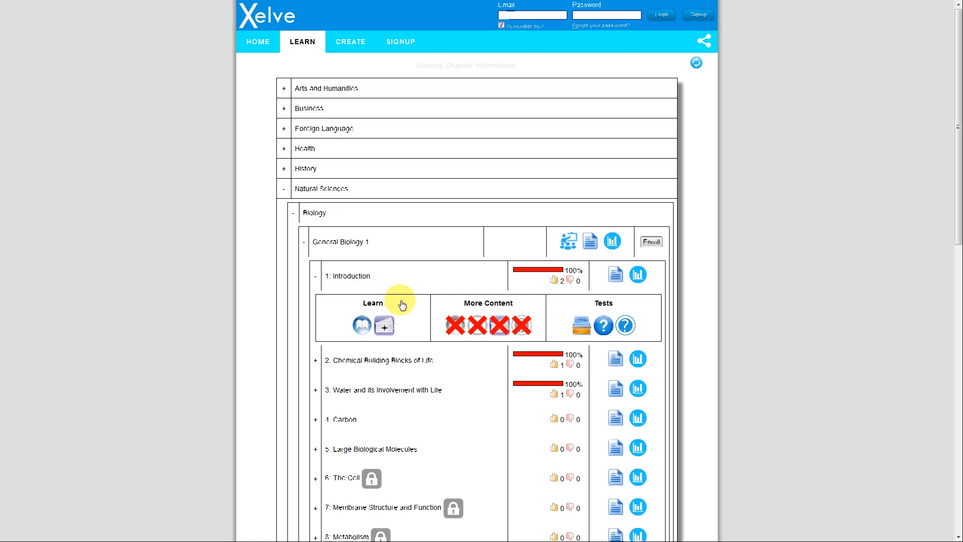
mouse_move(577, 309)
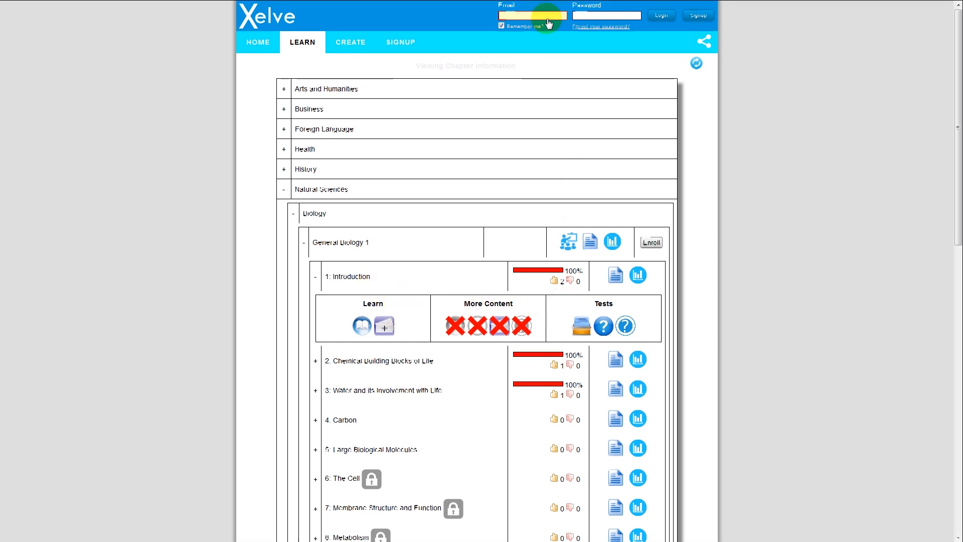
Step: Log in with the saved account and start Introduction's flashcard quiz
left_click(661, 15)
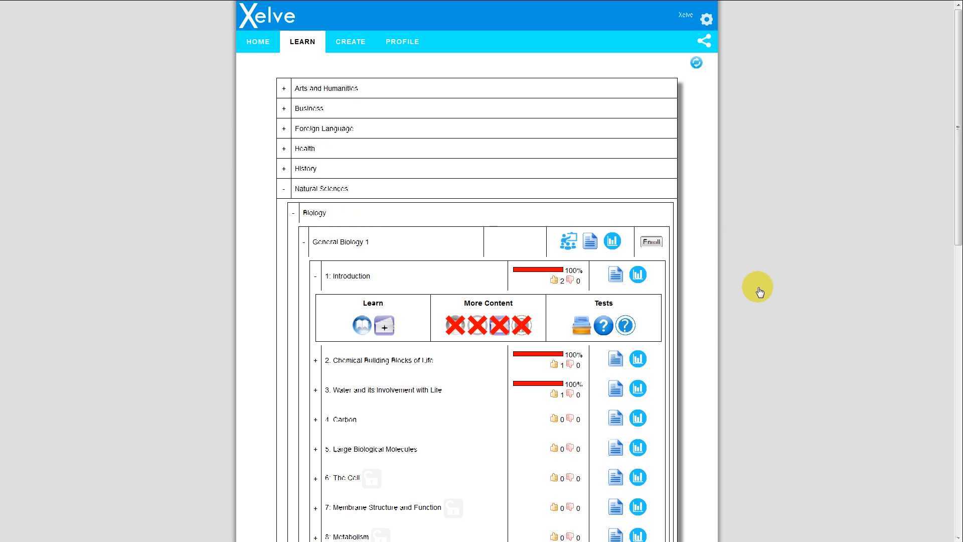
left_click(580, 325)
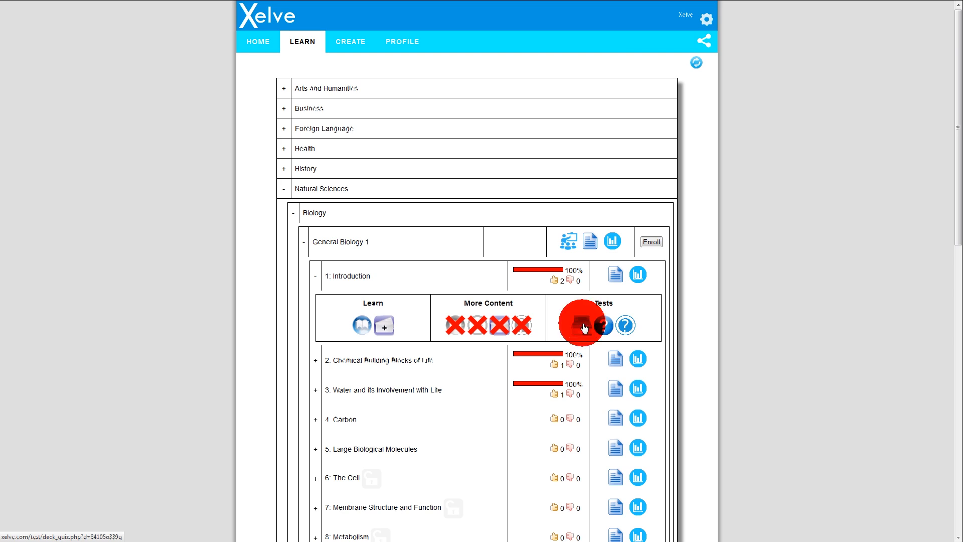
Step: Submit 'adaptive radiation' as the first flashcard quiz answer and move on
left_click(580, 326)
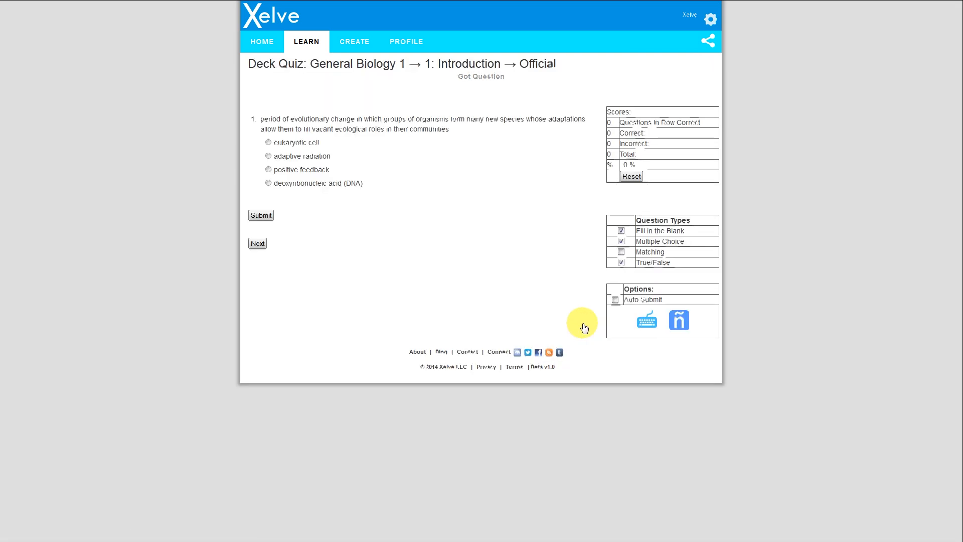
mouse_move(405, 195)
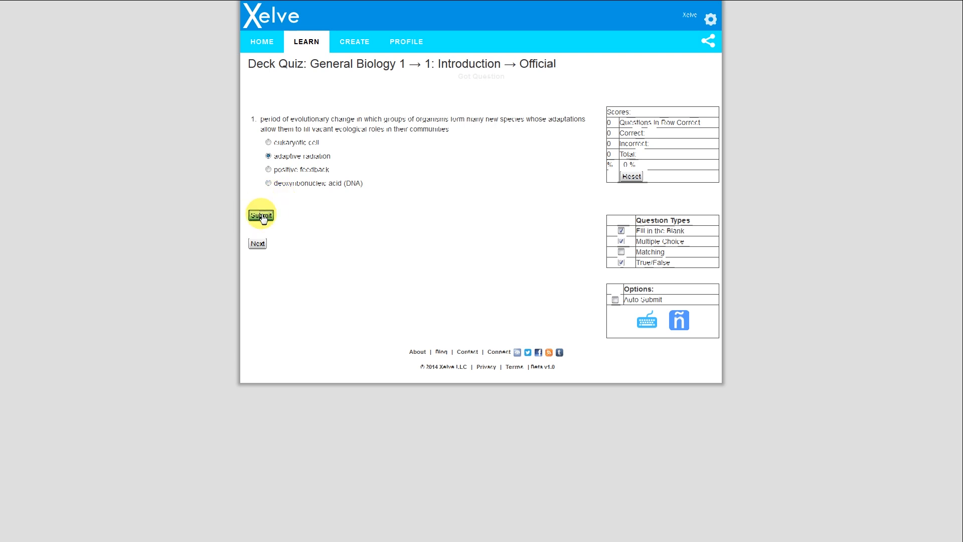
left_click(260, 215)
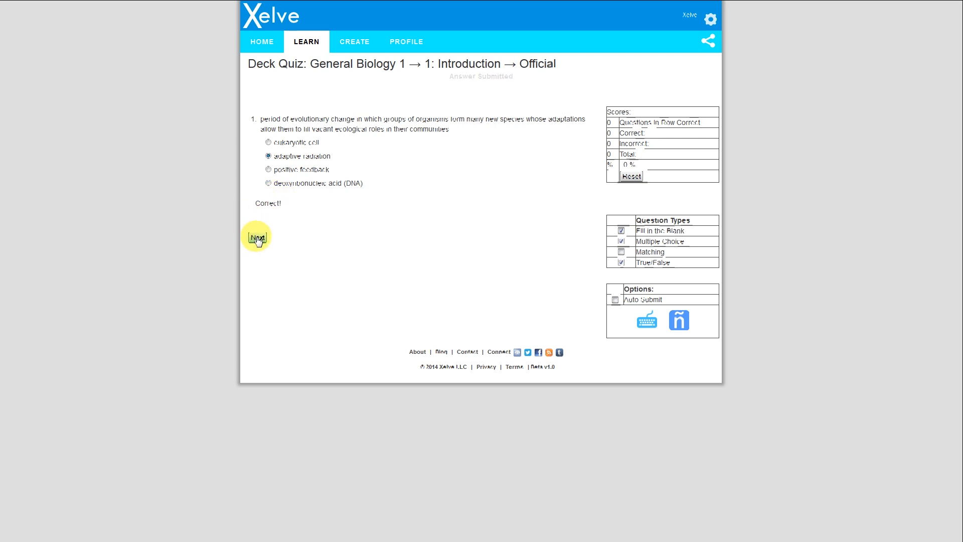
left_click(256, 236)
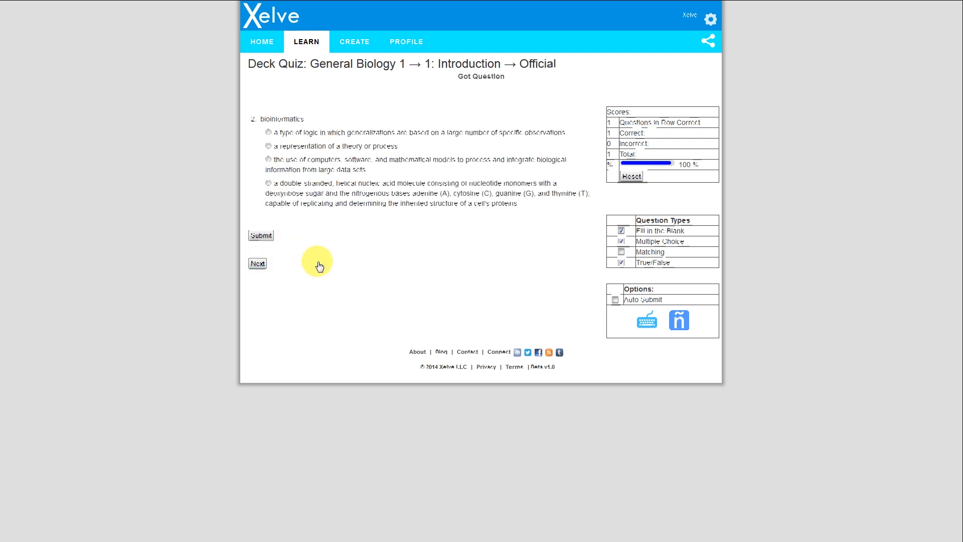
mouse_move(646, 319)
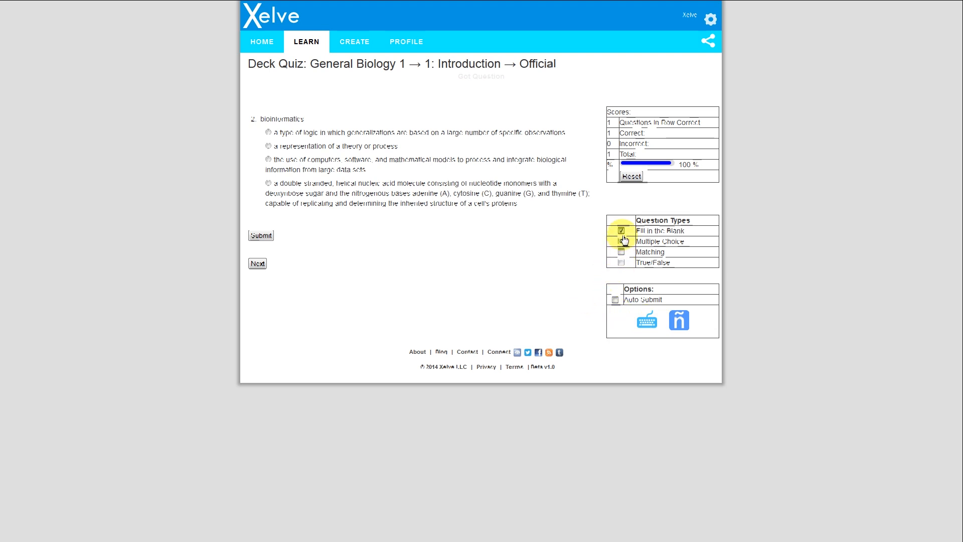
Step: Exclude Fill in the Blank questions and answer bioinformatics with the computational-models option
left_click(621, 241)
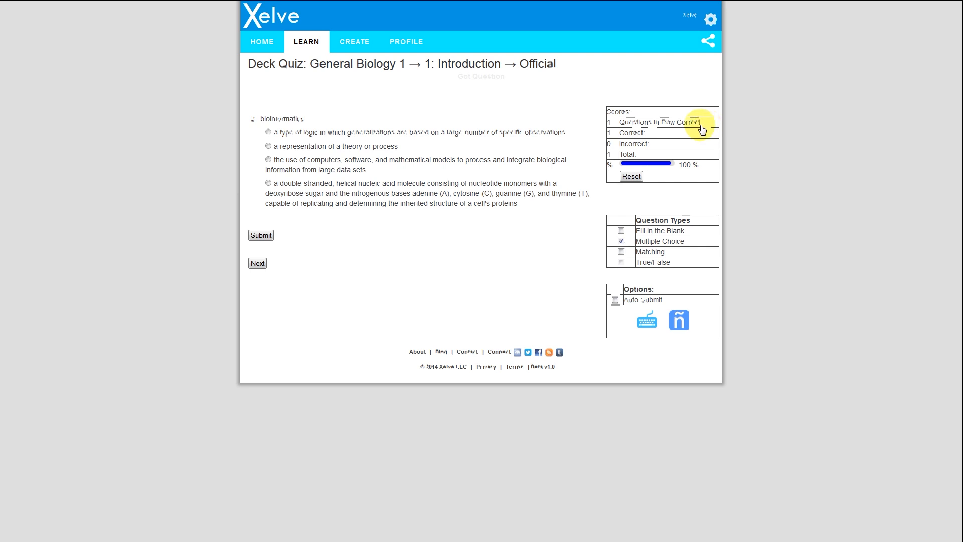
mouse_move(638, 158)
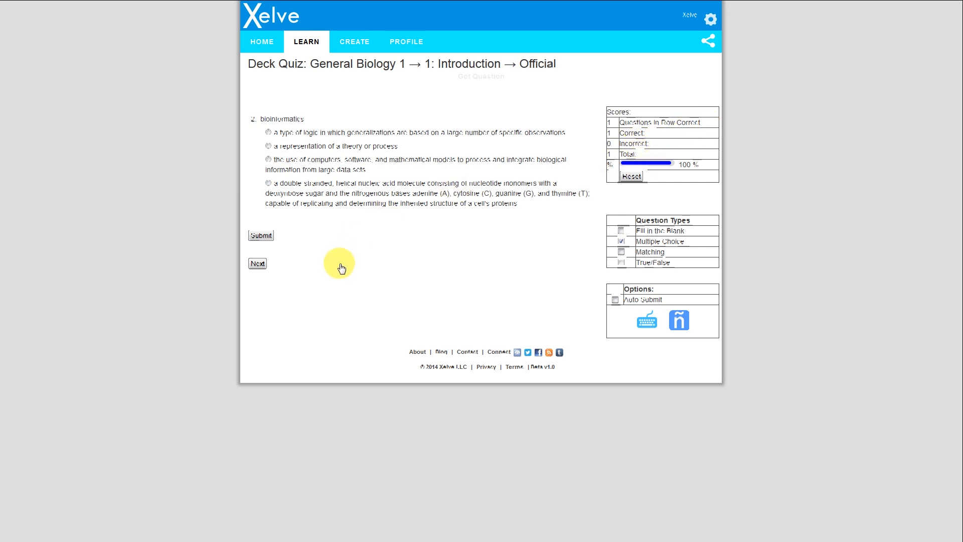
left_click(268, 160)
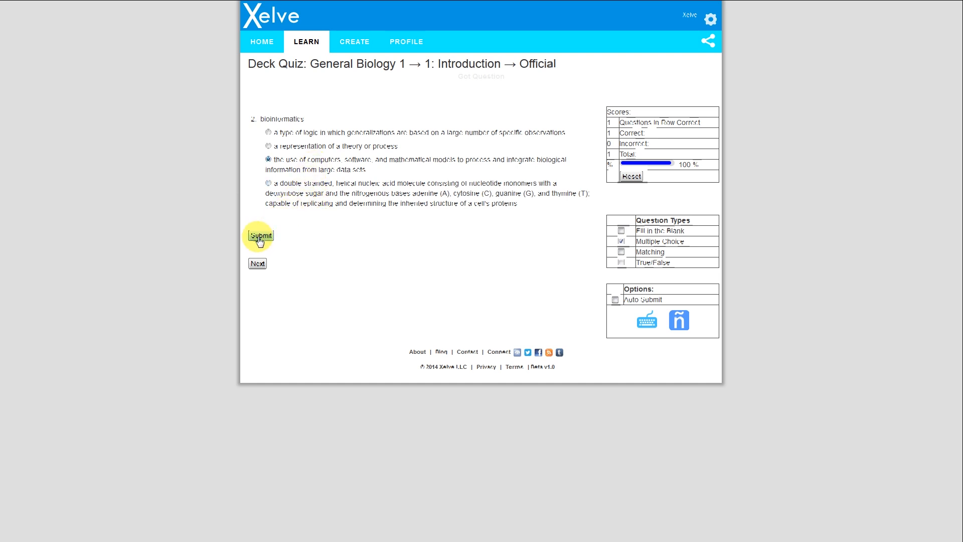
left_click(268, 183)
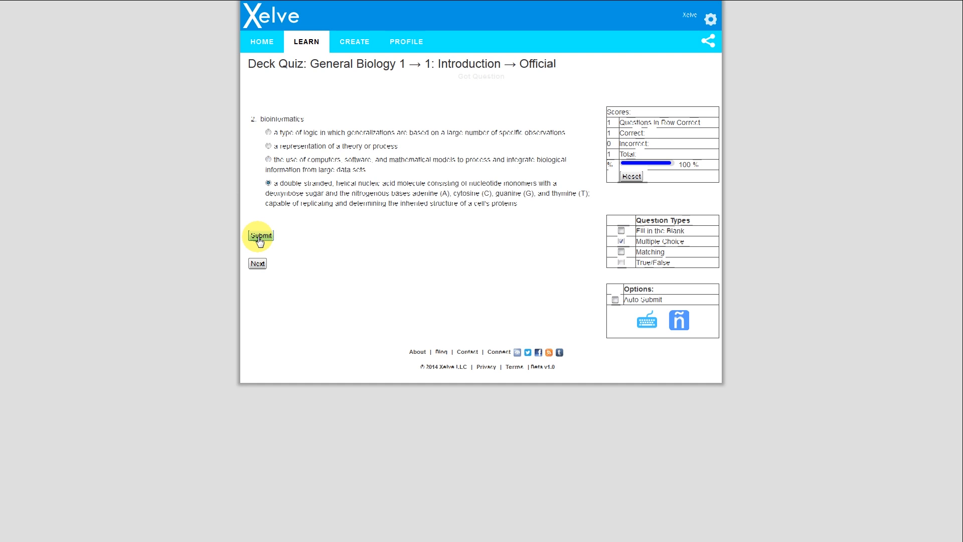
left_click(260, 235)
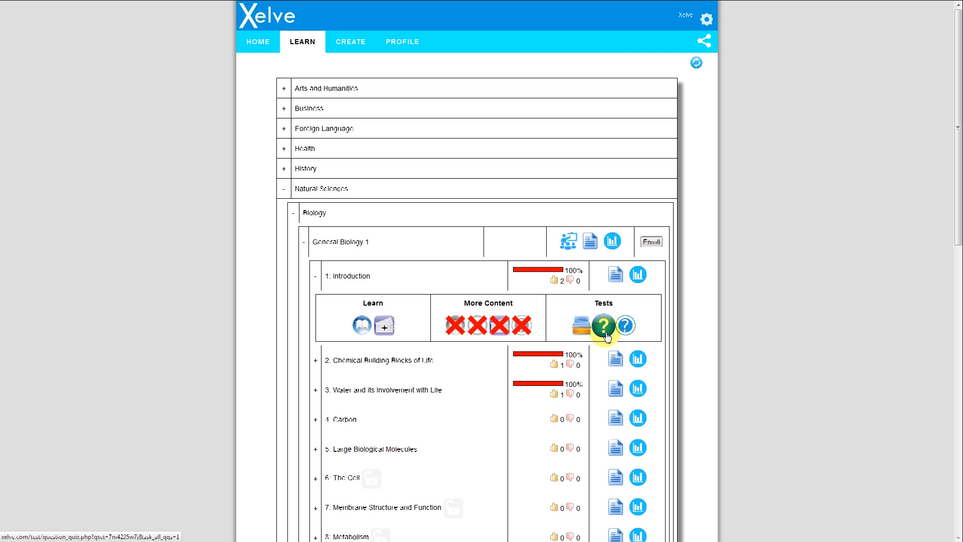
Step: Start Introduction's question quiz, submit 'hypotheses are guesses' for question 1, then advance
left_click(602, 325)
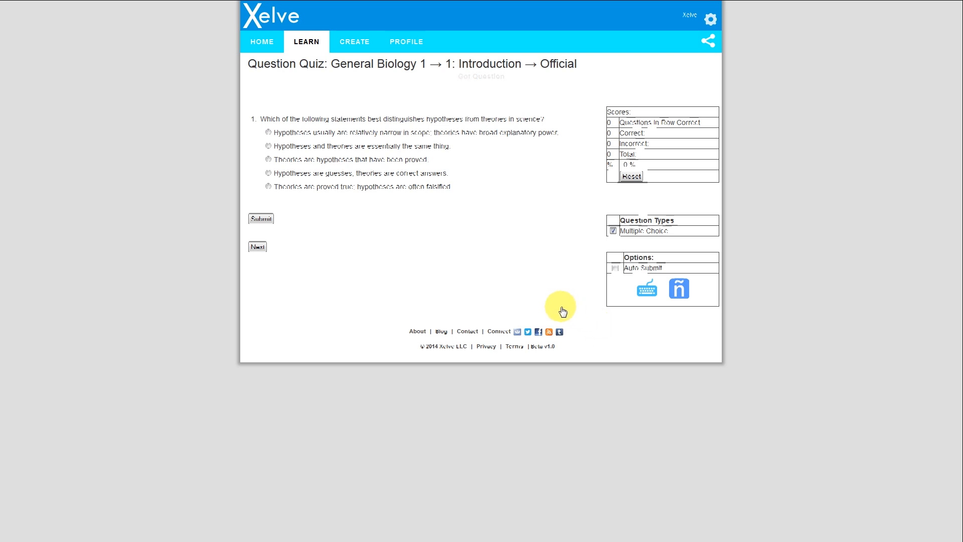
mouse_move(434, 238)
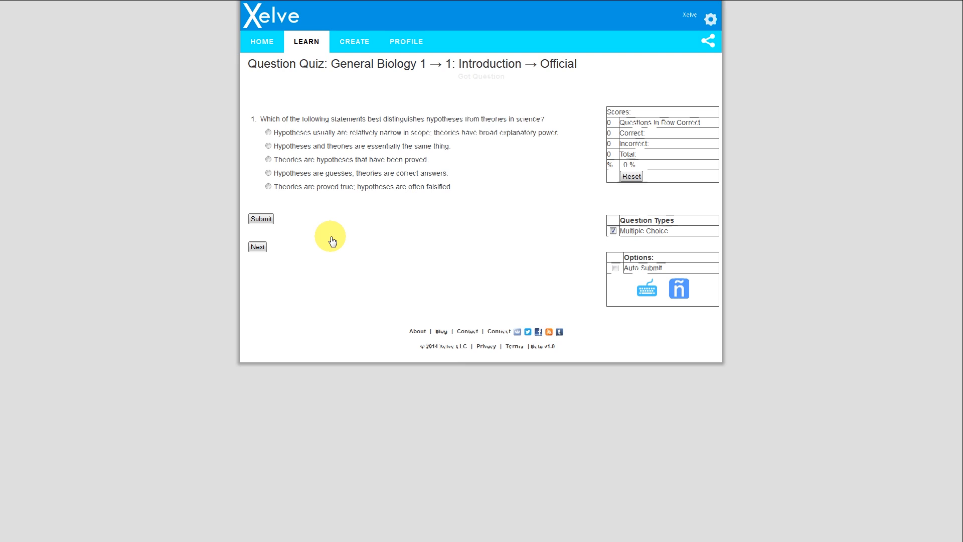
left_click(267, 173)
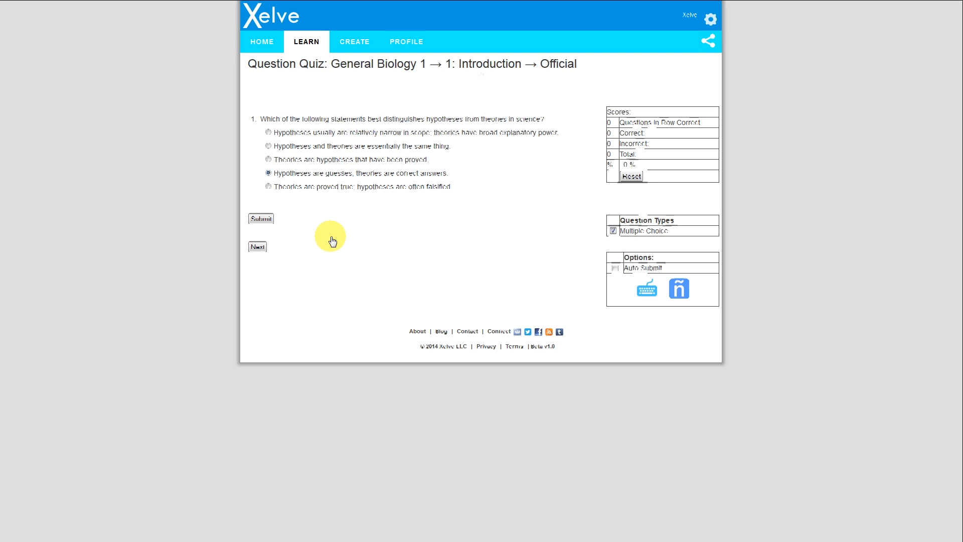
left_click(260, 219)
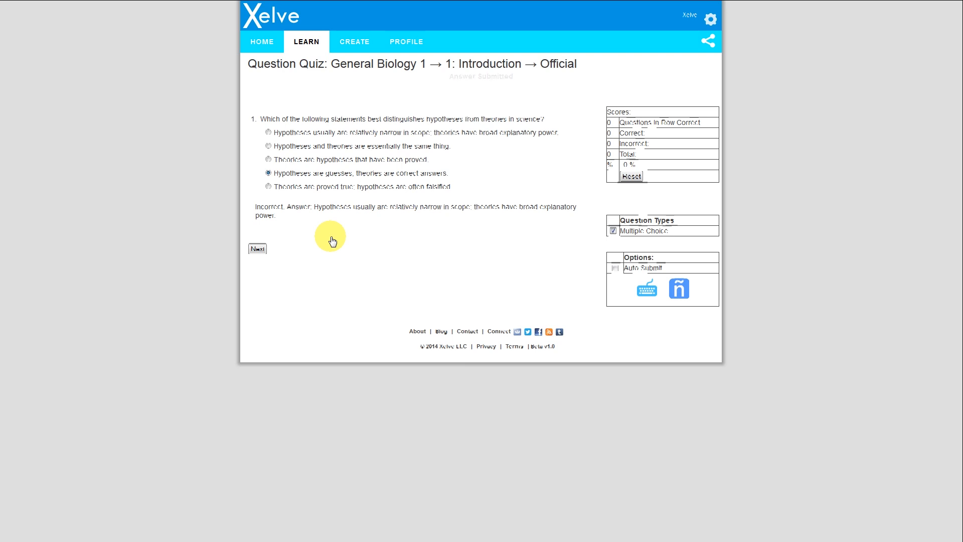
left_click(257, 249)
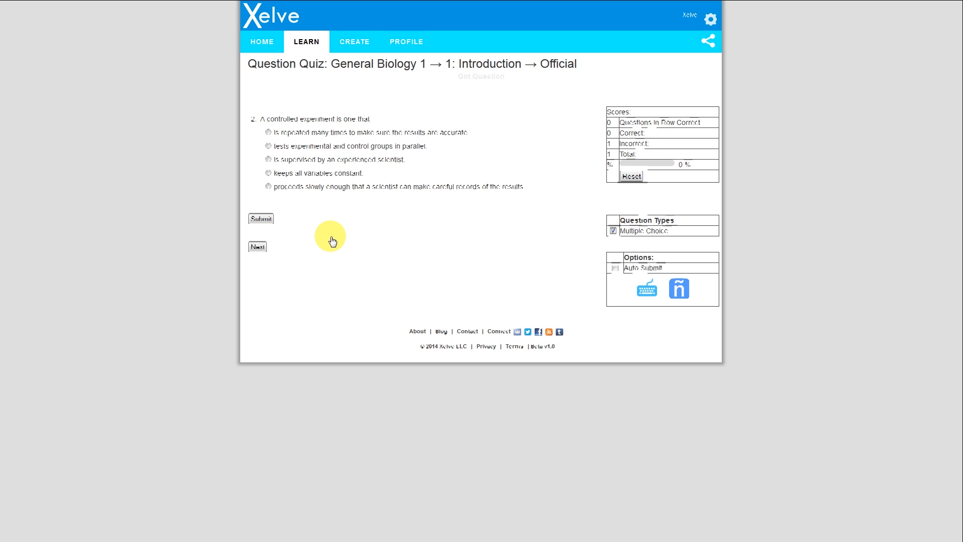
mouse_move(690, 166)
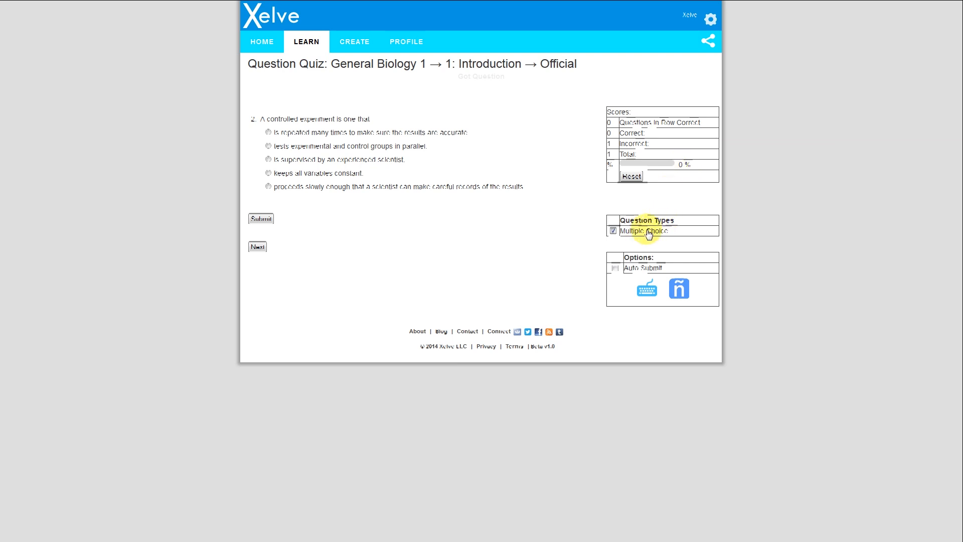
mouse_move(518, 239)
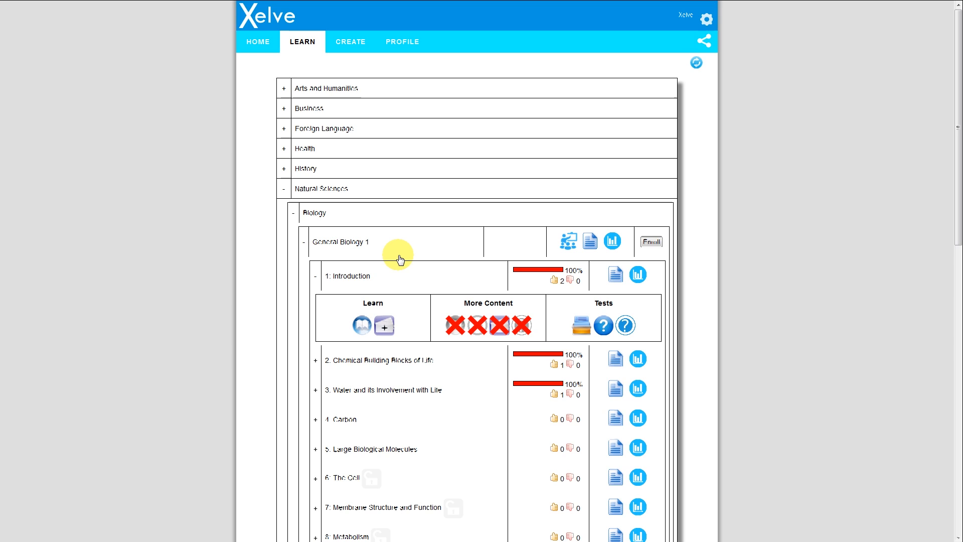
Step: Collapse Natural Sciences and bring up the Spanish 1 course chapters
left_click(293, 212)
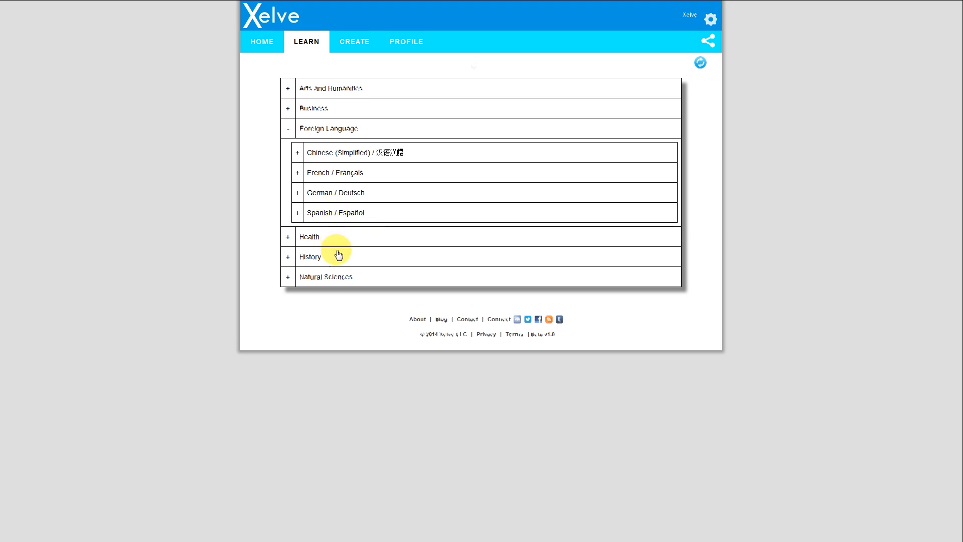
left_click(336, 213)
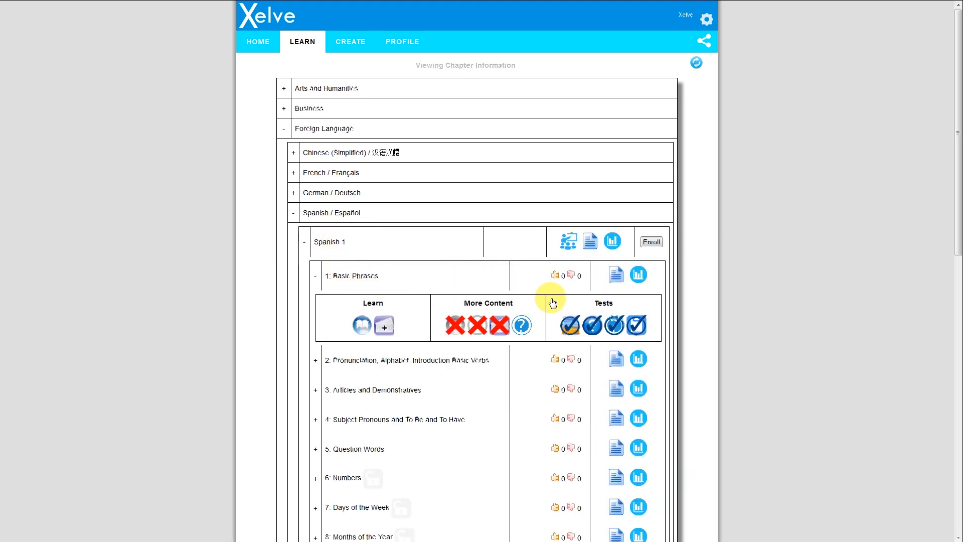
scroll("down", 3)
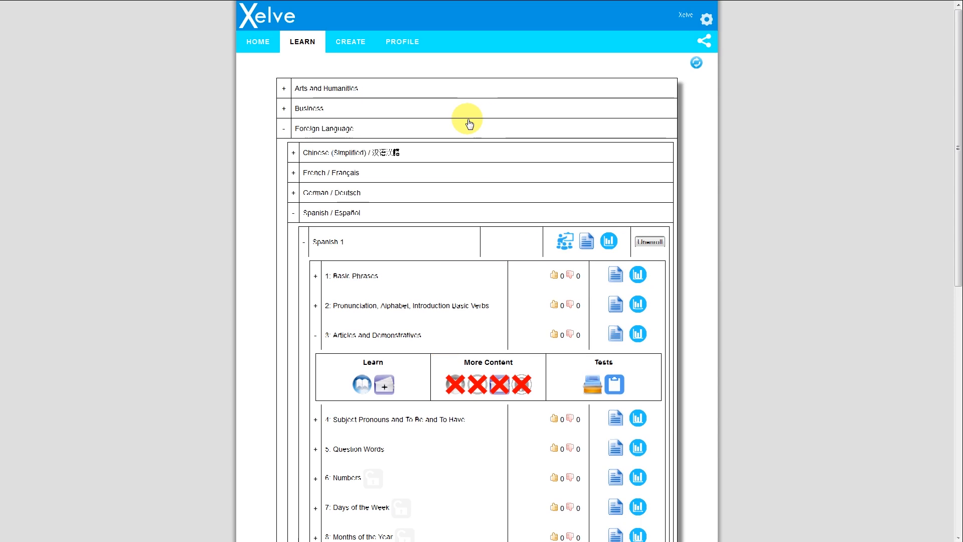
mouse_move(455, 125)
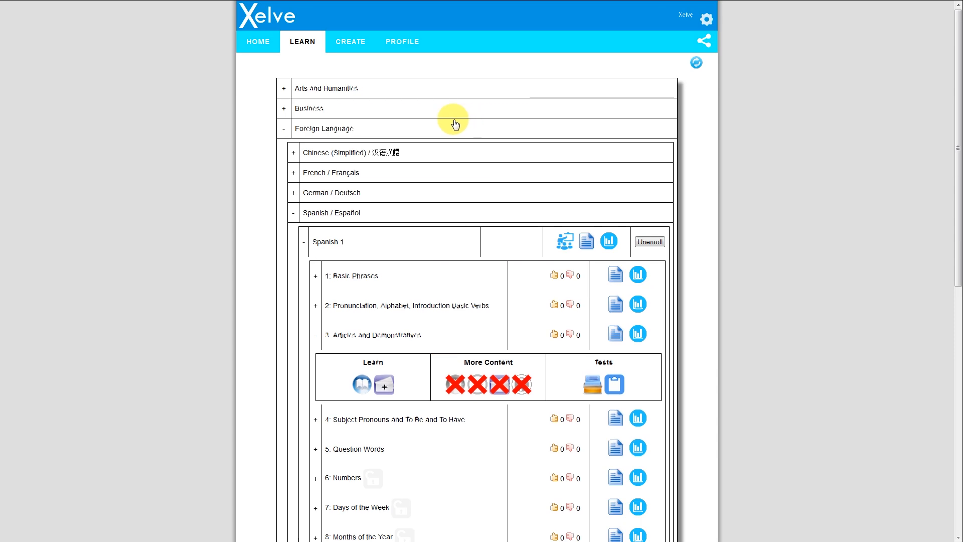
Step: Open the Profile showing Financial Accounting and Spanish 1 enrollment plus progress checkmarks
left_click(402, 41)
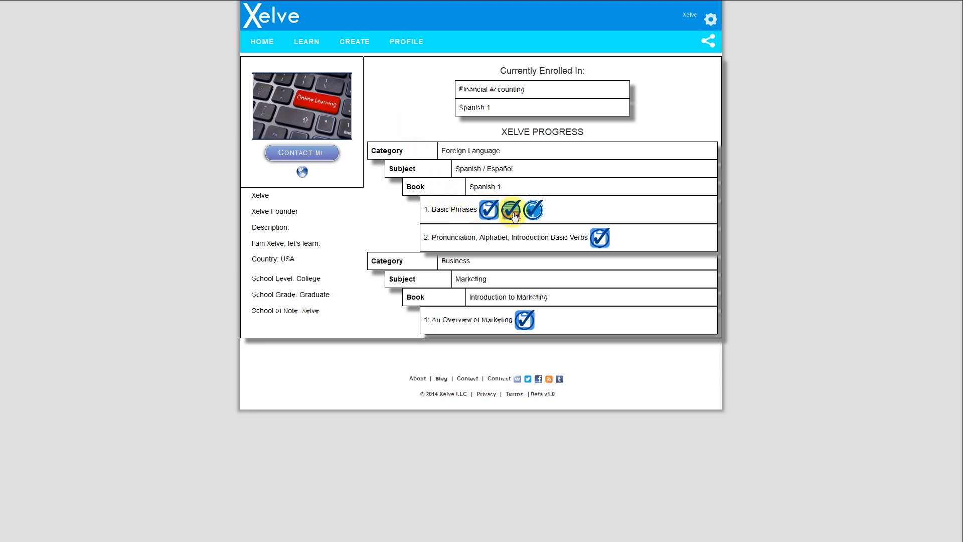
mouse_move(532, 209)
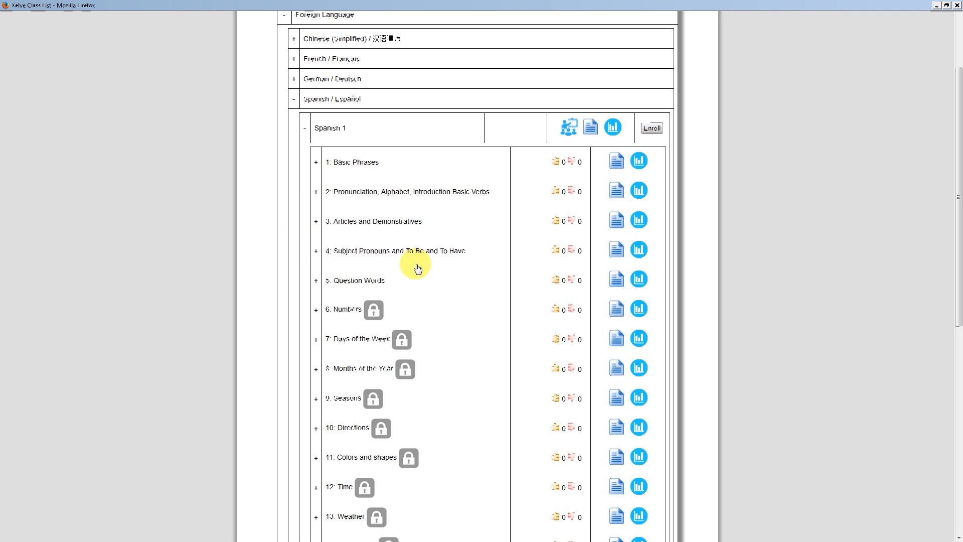
mouse_move(425, 332)
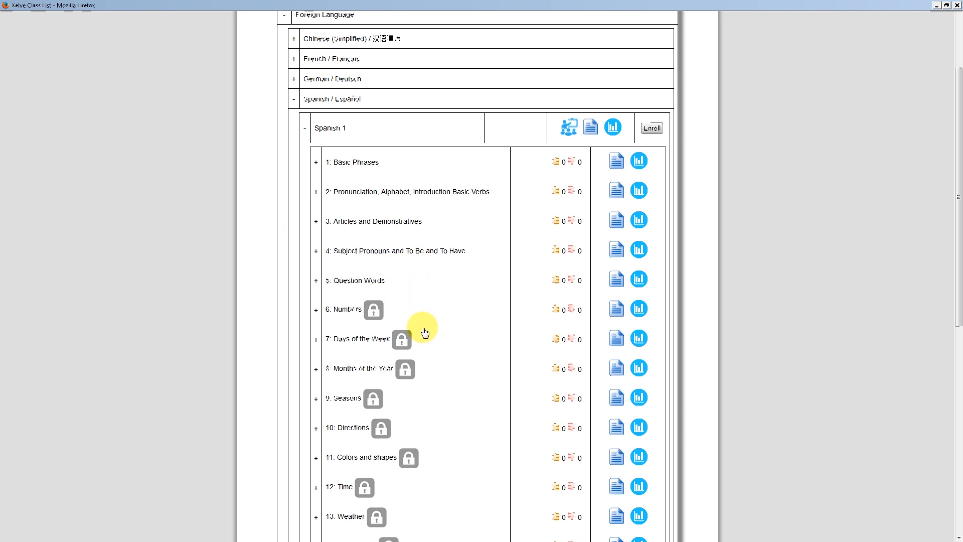
Step: Choose the padlock on Spanish 1's locked Numbers chapter to reach Account Types
left_click(373, 309)
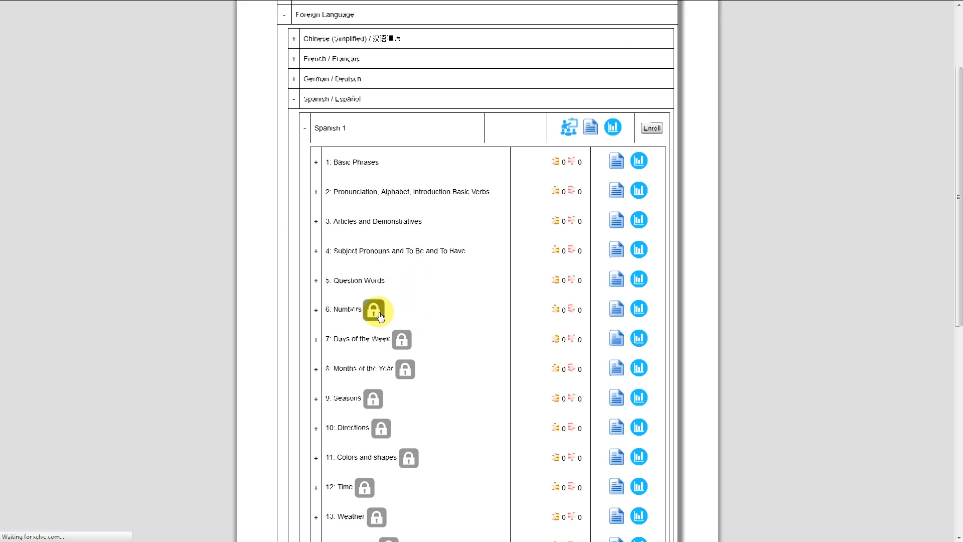
left_click(373, 310)
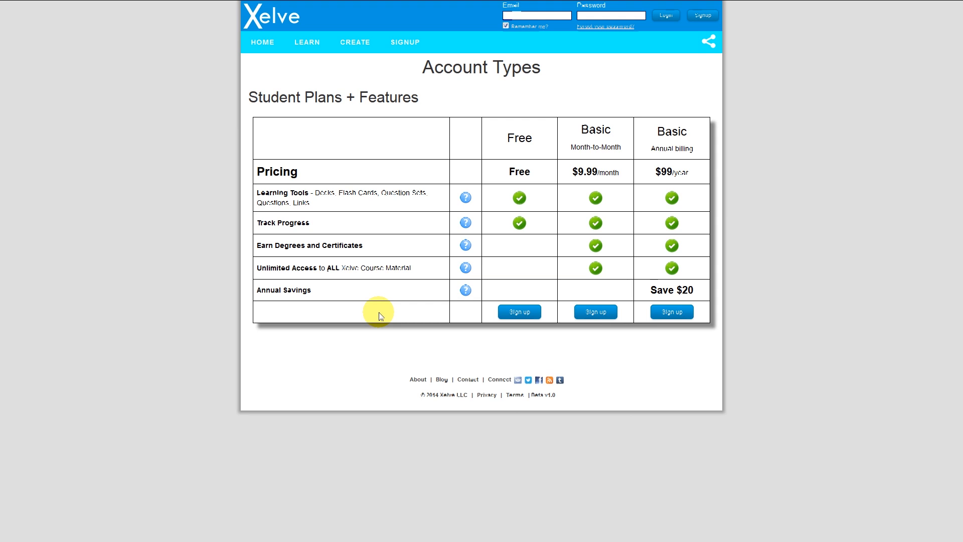
mouse_move(473, 362)
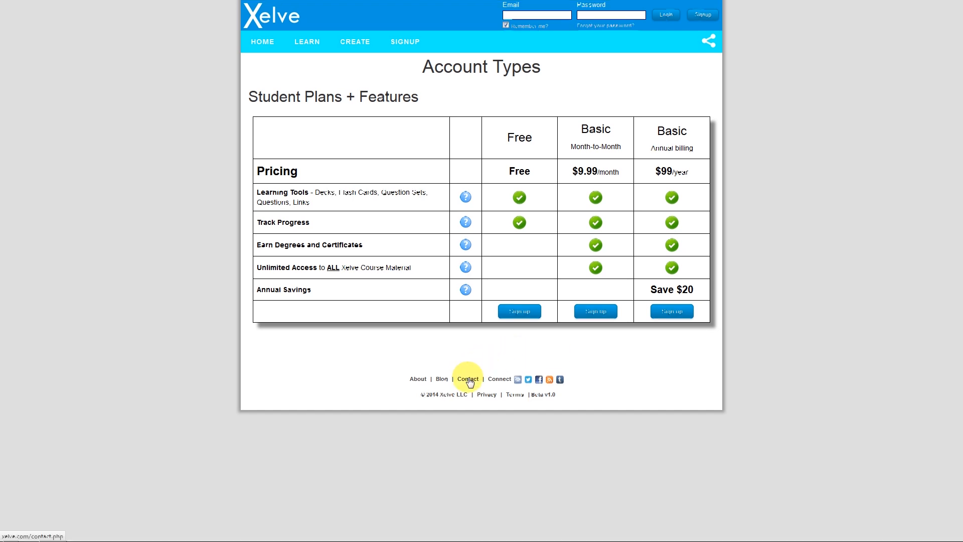
mouse_move(503, 381)
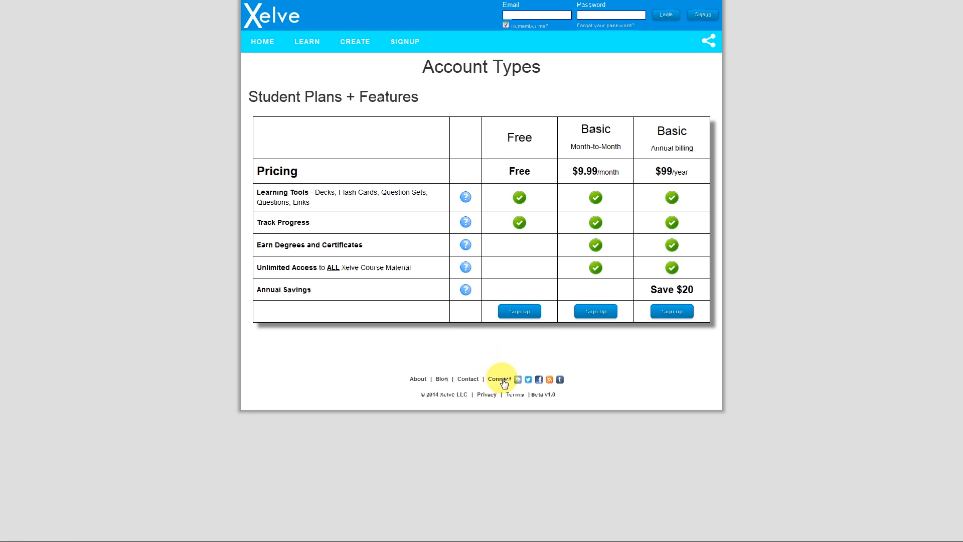
mouse_move(575, 382)
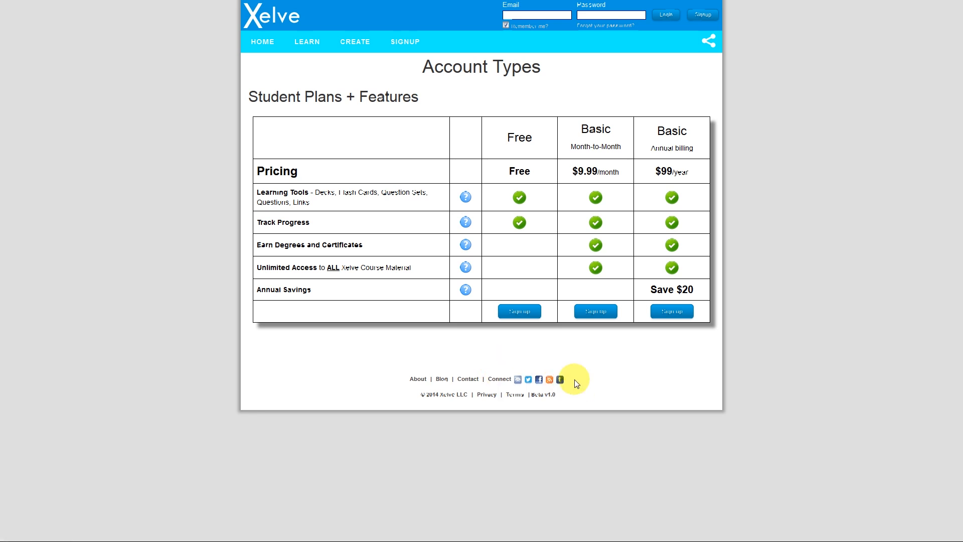